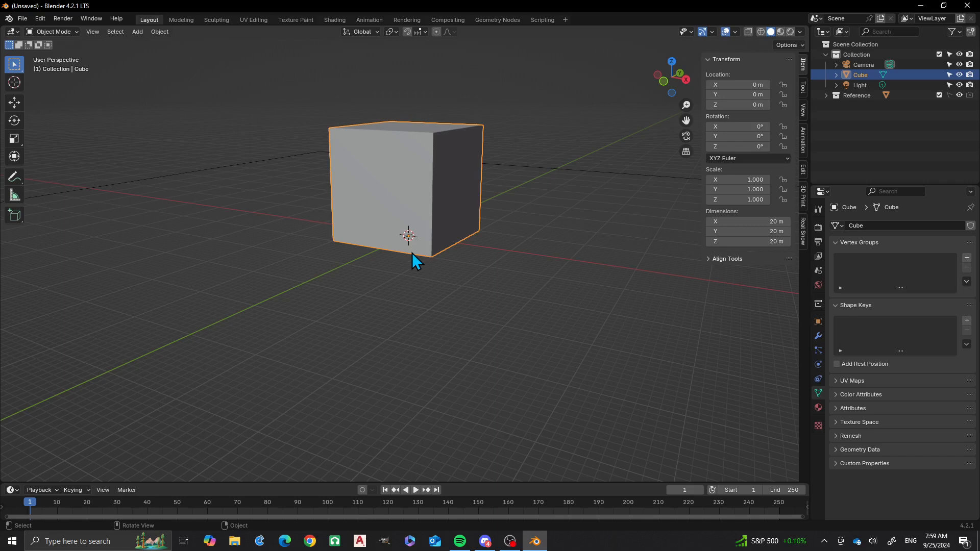
mouse_move(440, 282)
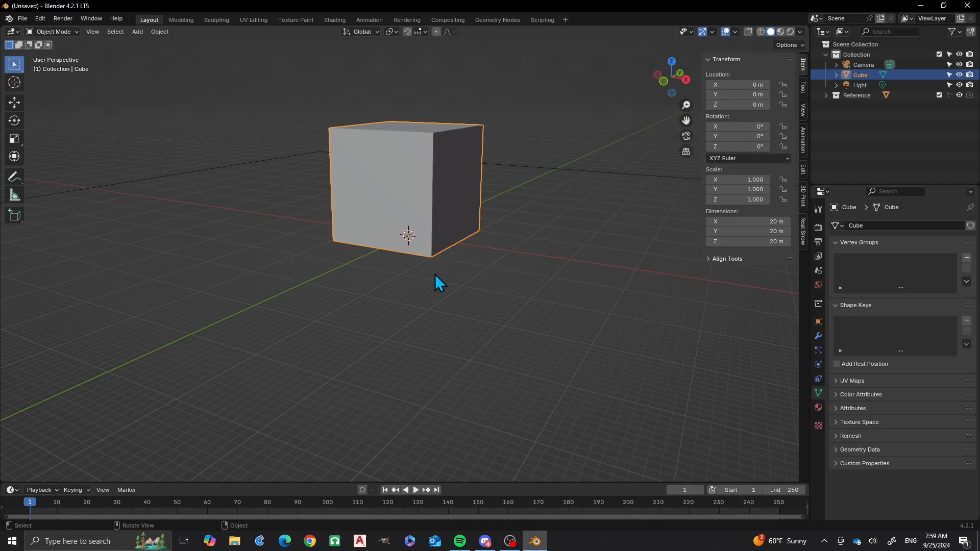
mouse_move(418, 259)
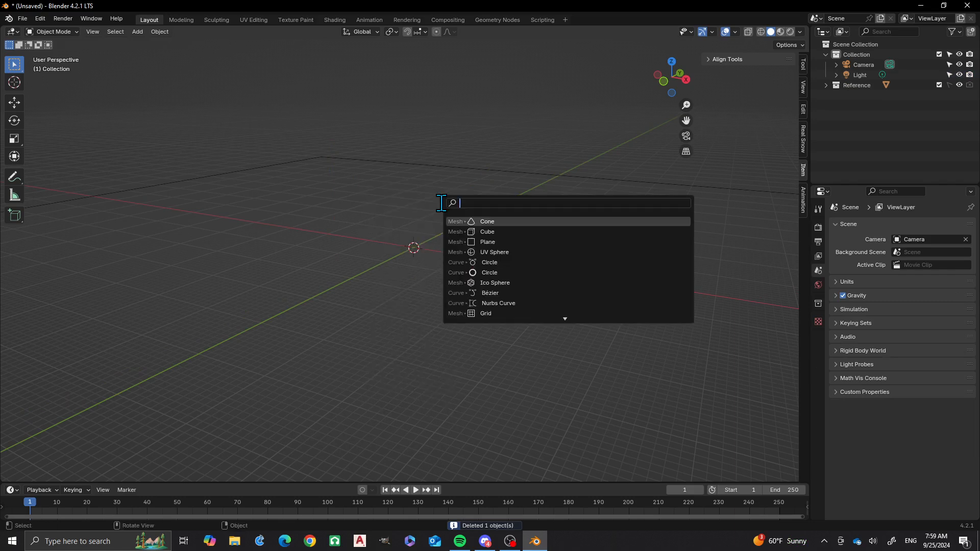
Step: Add a cone and set Radius 1 to 25 m, Radius 2 to 2 m and Depth to 50 m
click(487, 222)
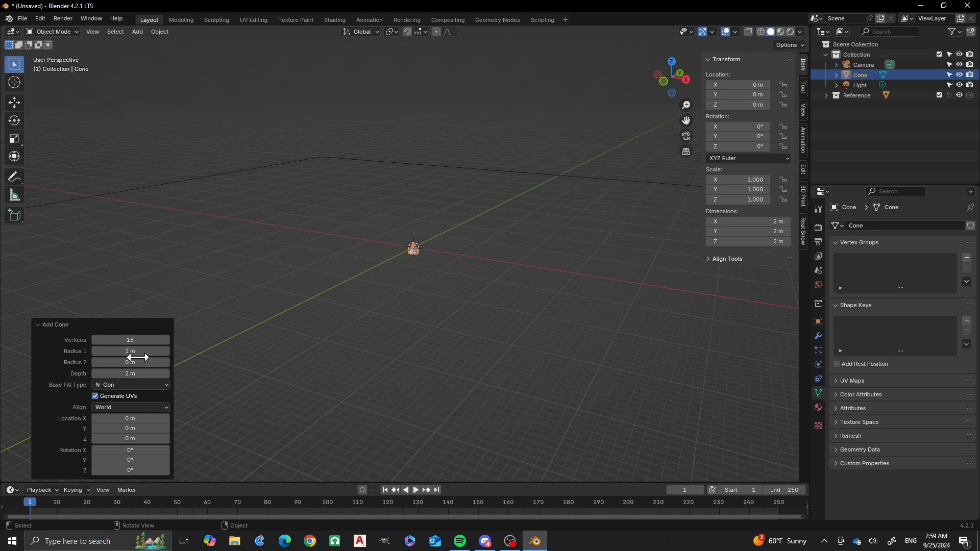
double_click(130, 350)
text(25)
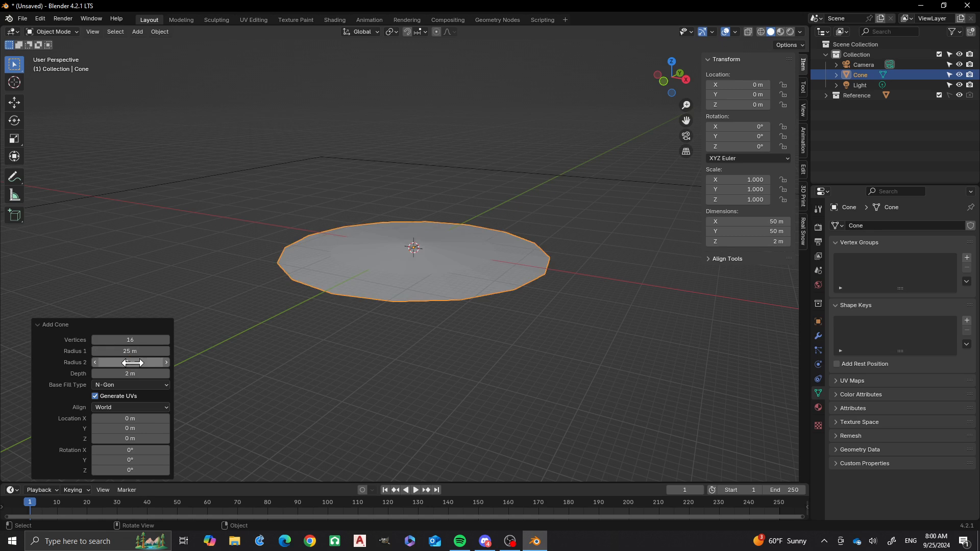
drag(132, 363, 135, 362)
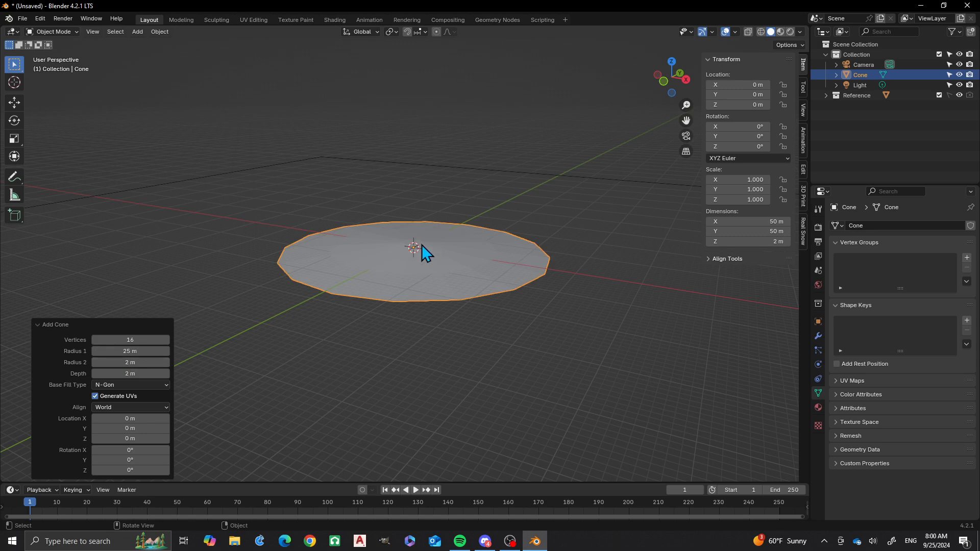
mouse_move(418, 262)
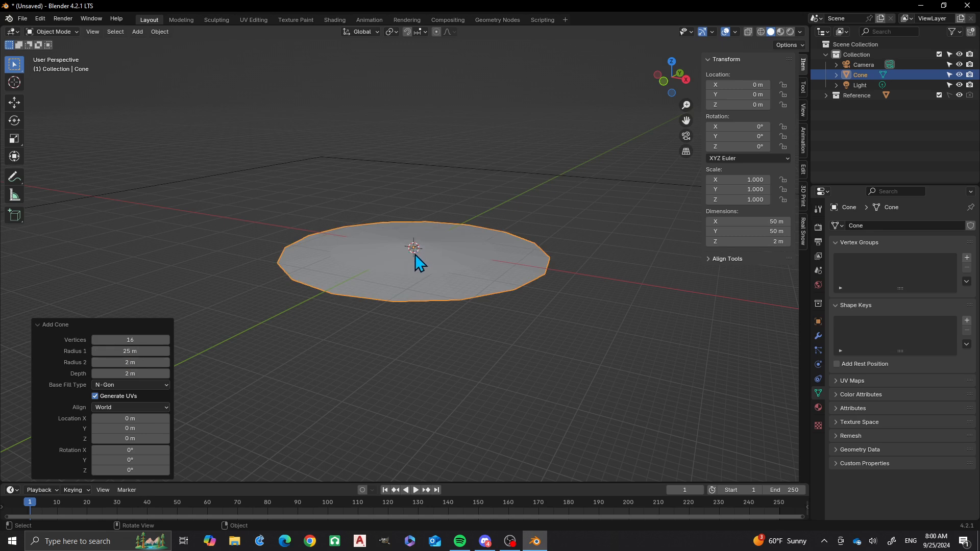
mouse_move(414, 253)
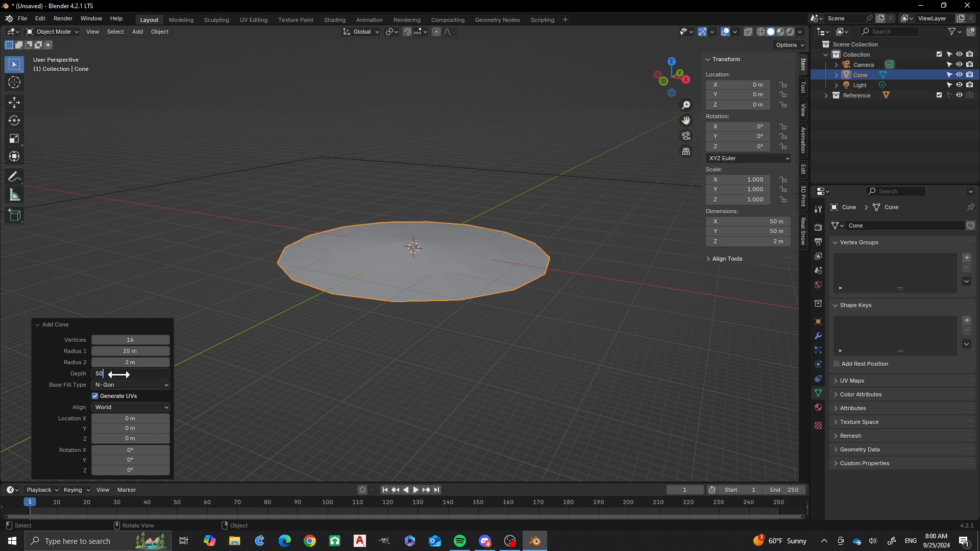
text(50)
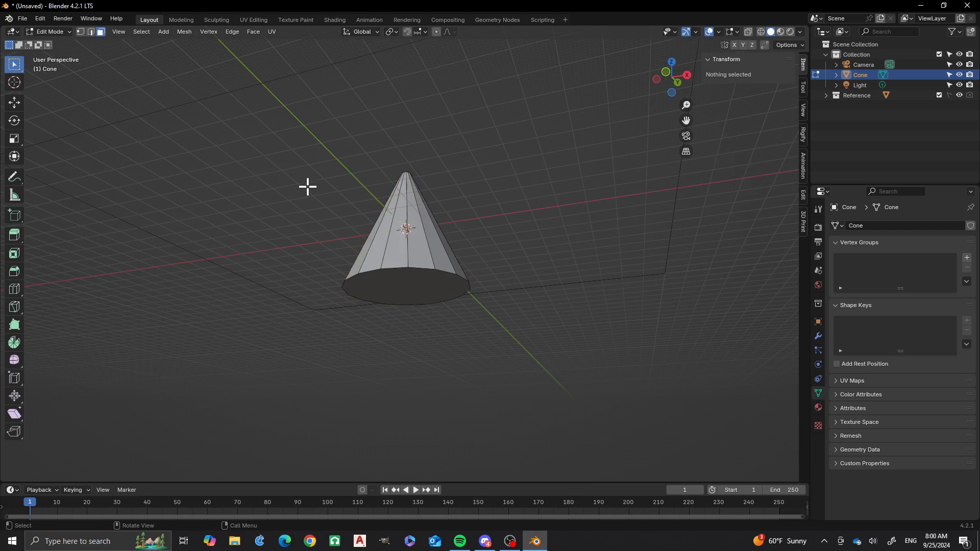
Step: Snap the 3D cursor to the bottom face, set the origin there and clear the cone's location
click(411, 289)
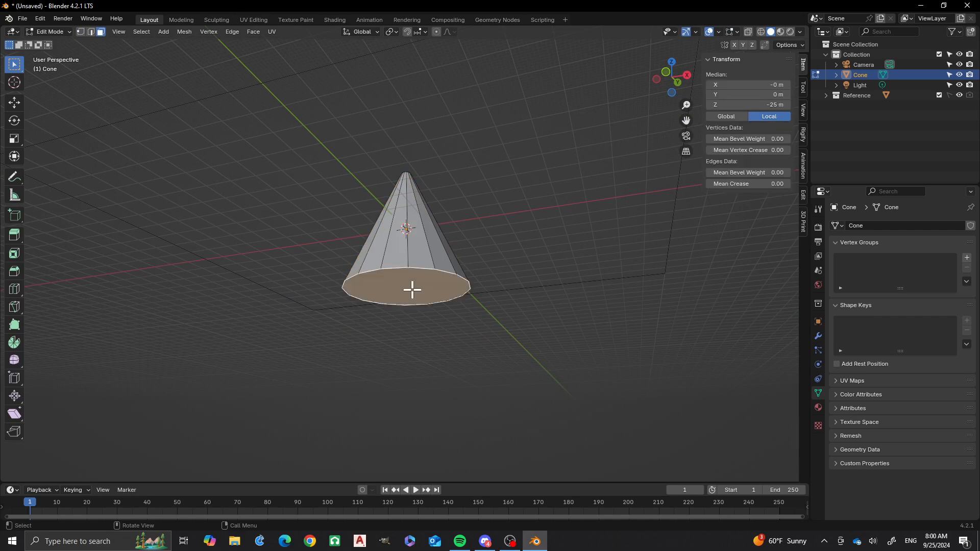
key(shift+s)
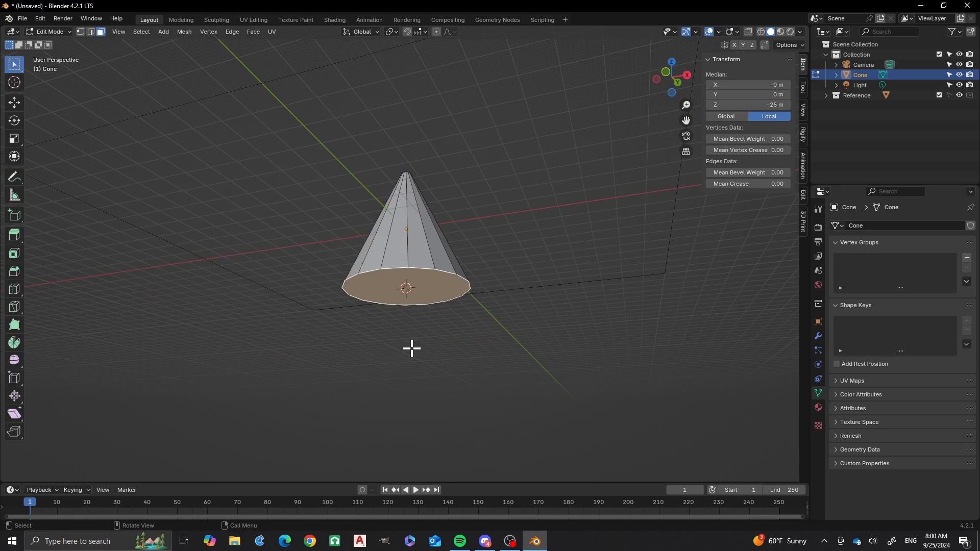
mouse_move(290, 223)
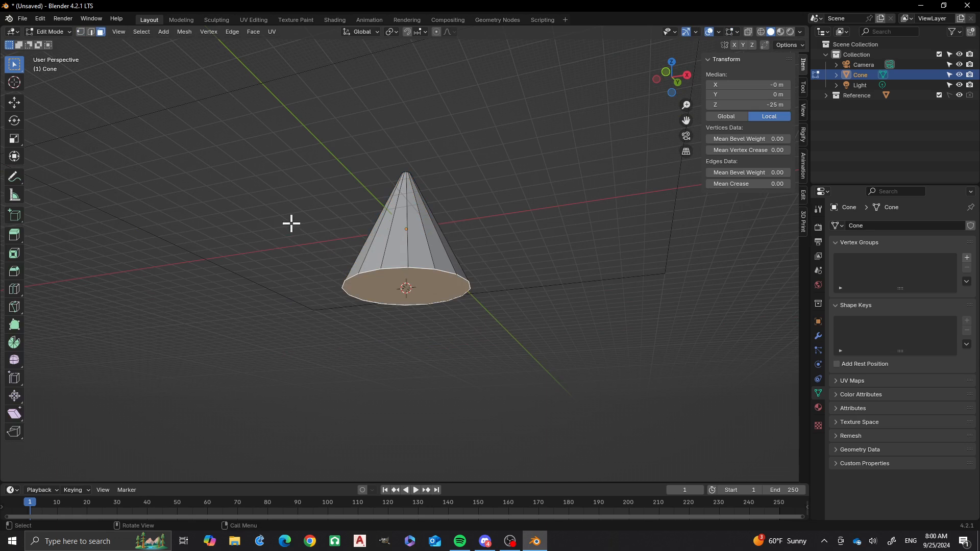
right_click(291, 224)
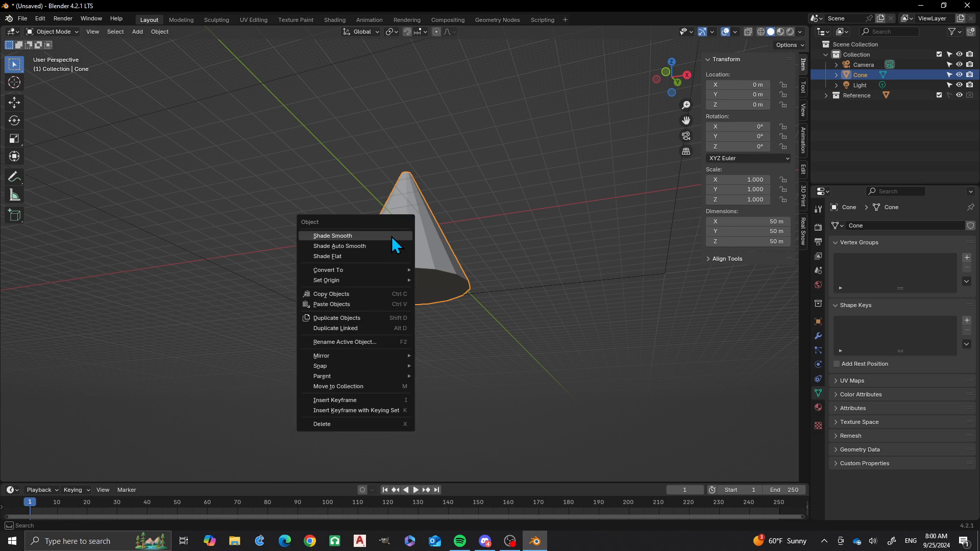
mouse_move(325, 280)
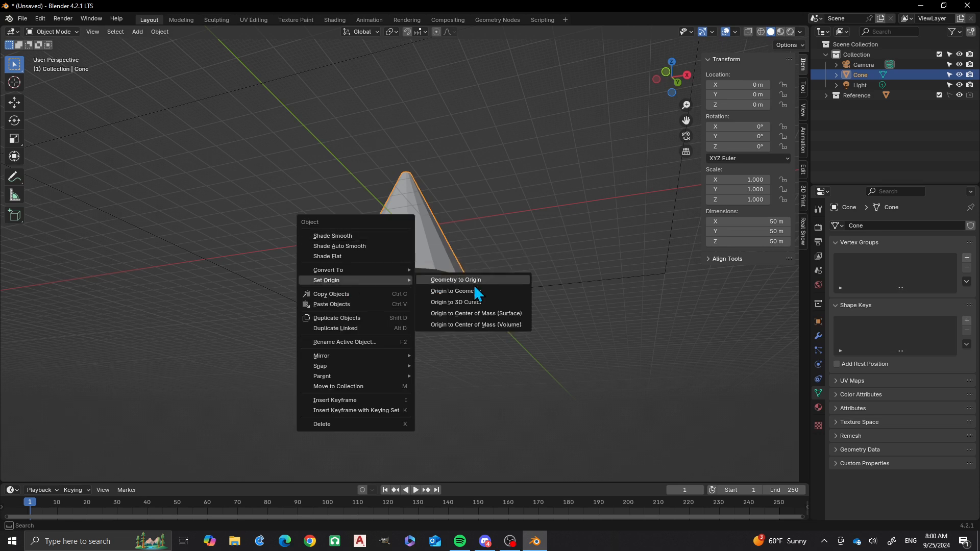
click(459, 302)
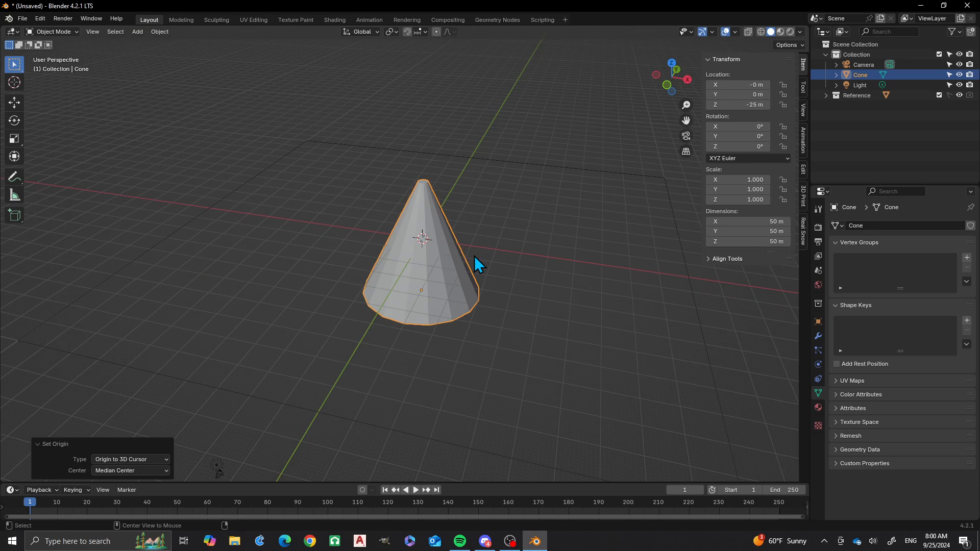
key(alt+g)
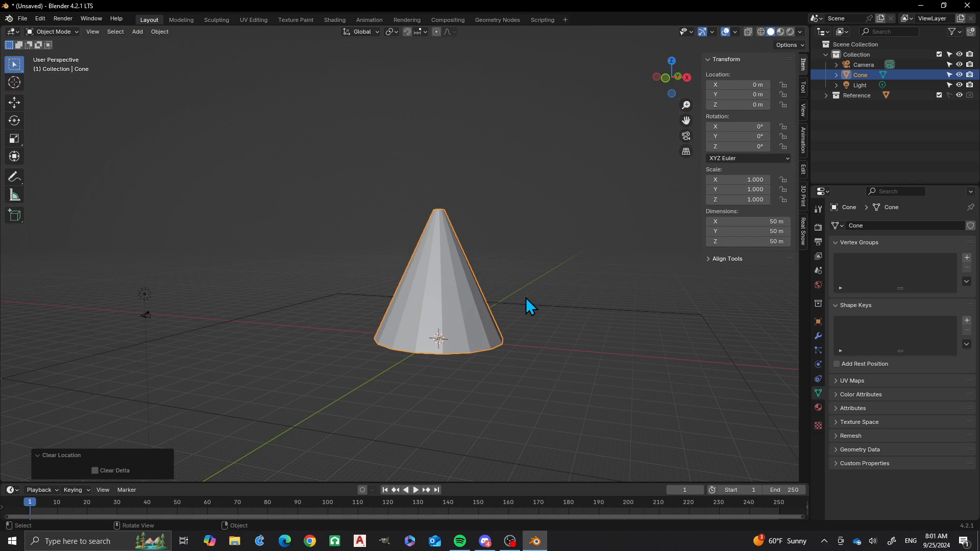
mouse_move(555, 348)
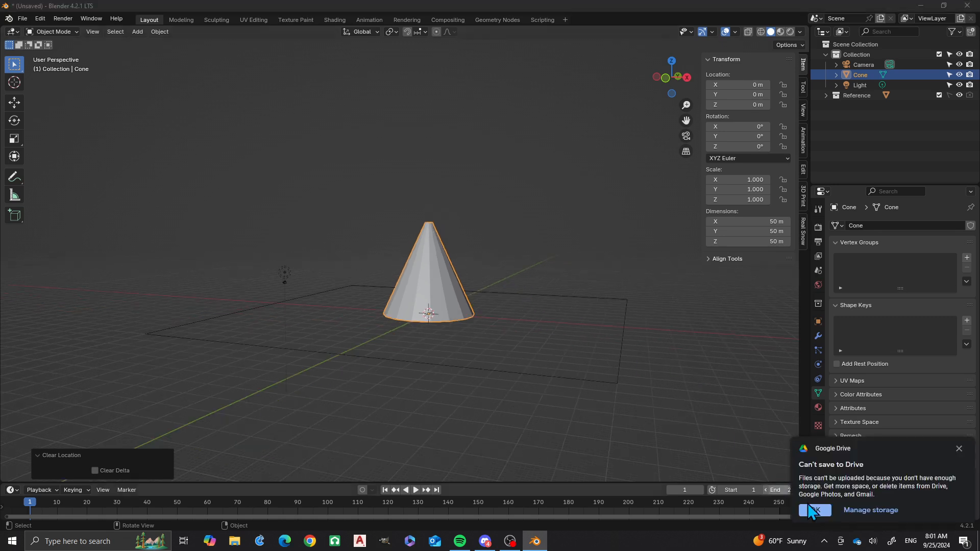
click(814, 510)
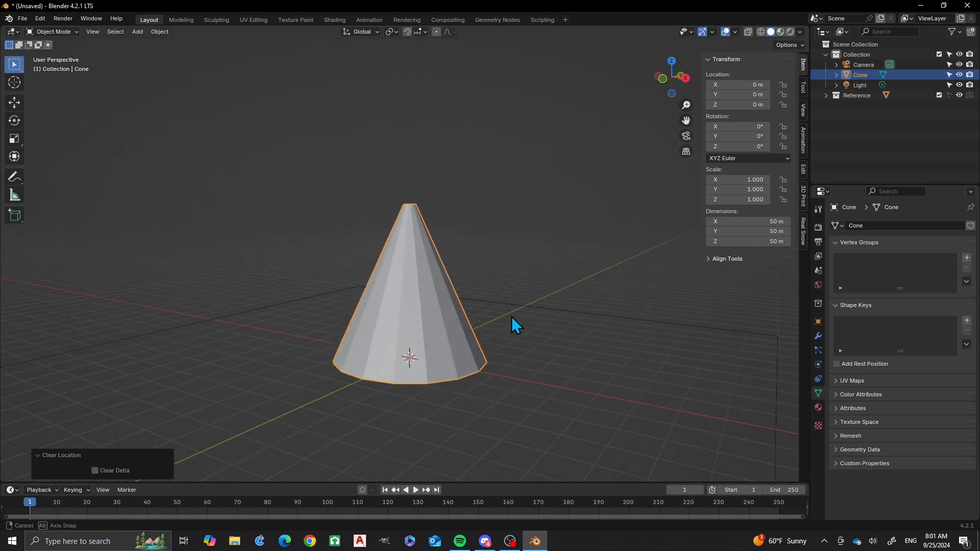
Step: Delete the bottom face and extrude the base edge loop outward into a flat brim
key(Tab)
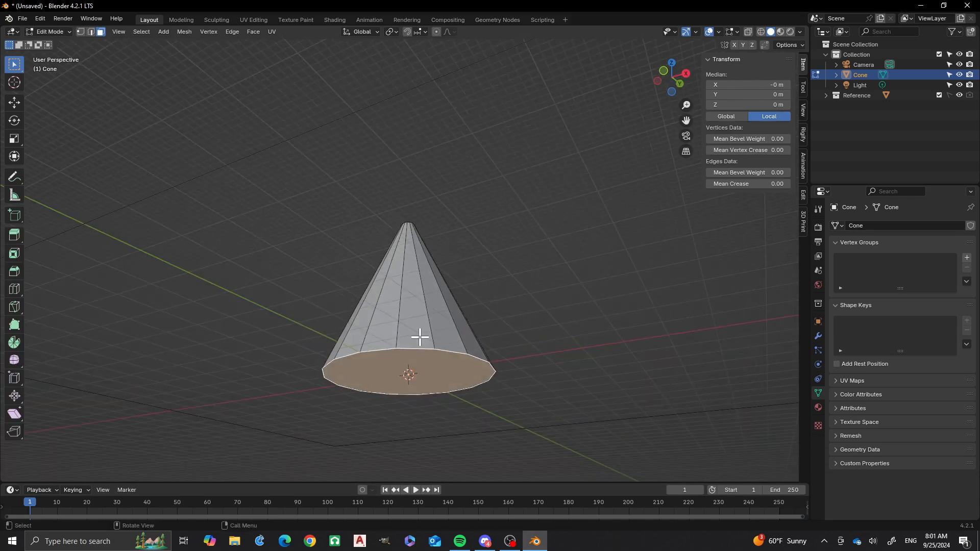
key(x)
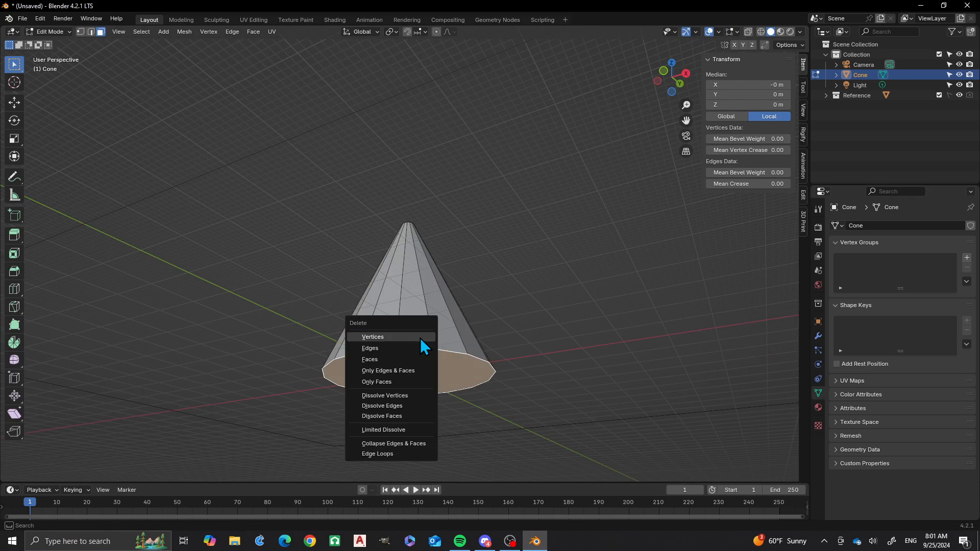
click(372, 337)
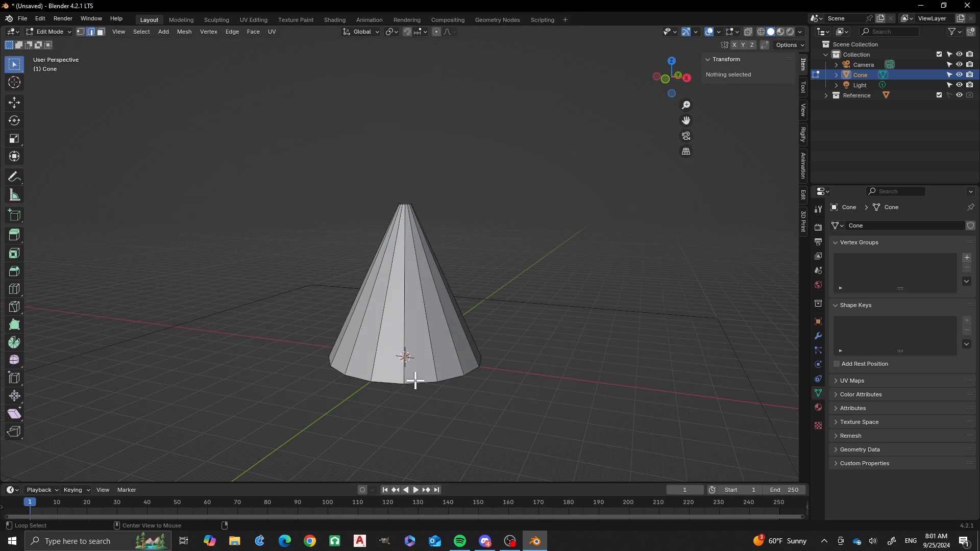
click(416, 381)
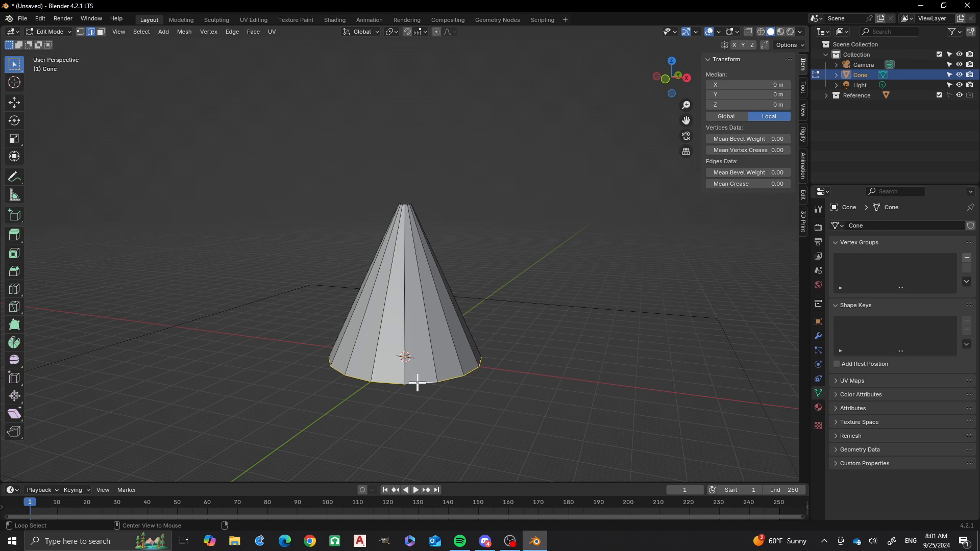
mouse_move(449, 383)
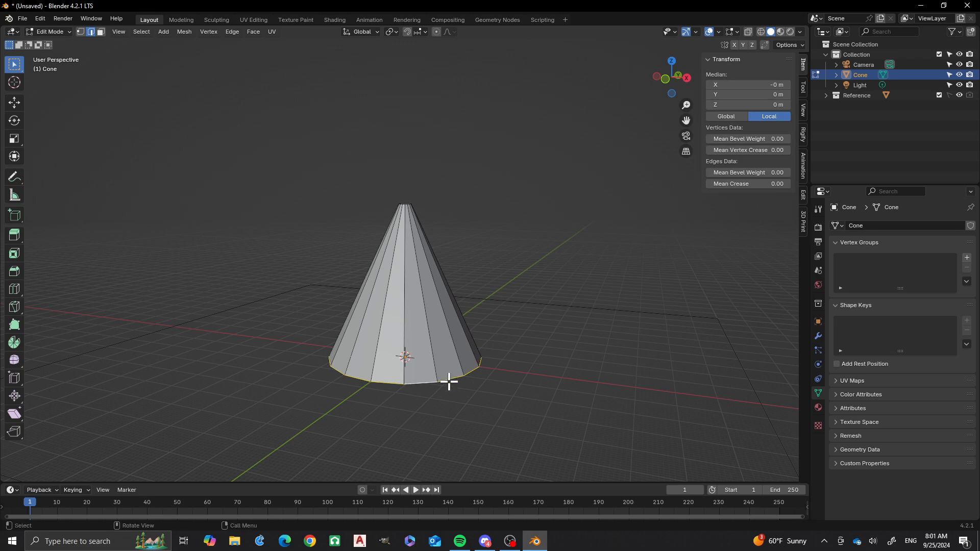
mouse_move(512, 381)
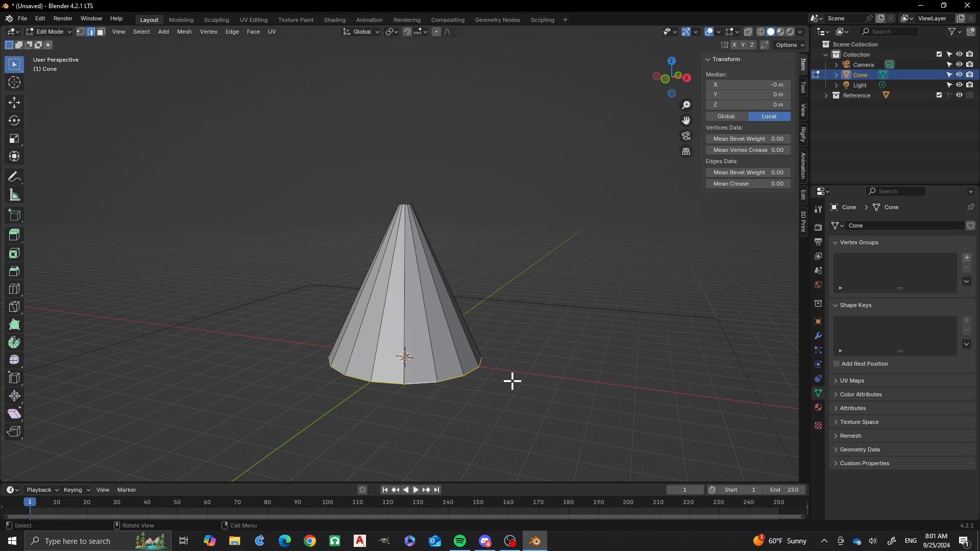
key(g)
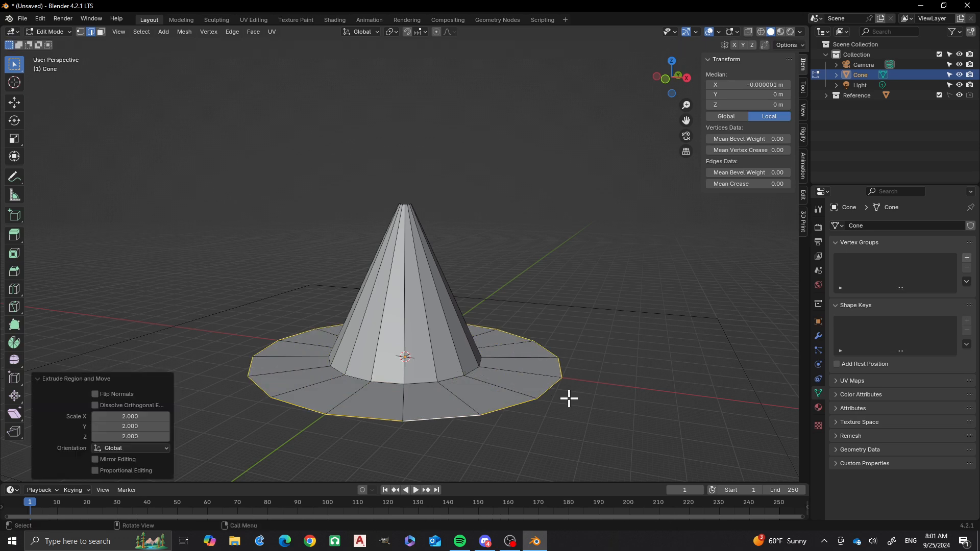
key(Tab)
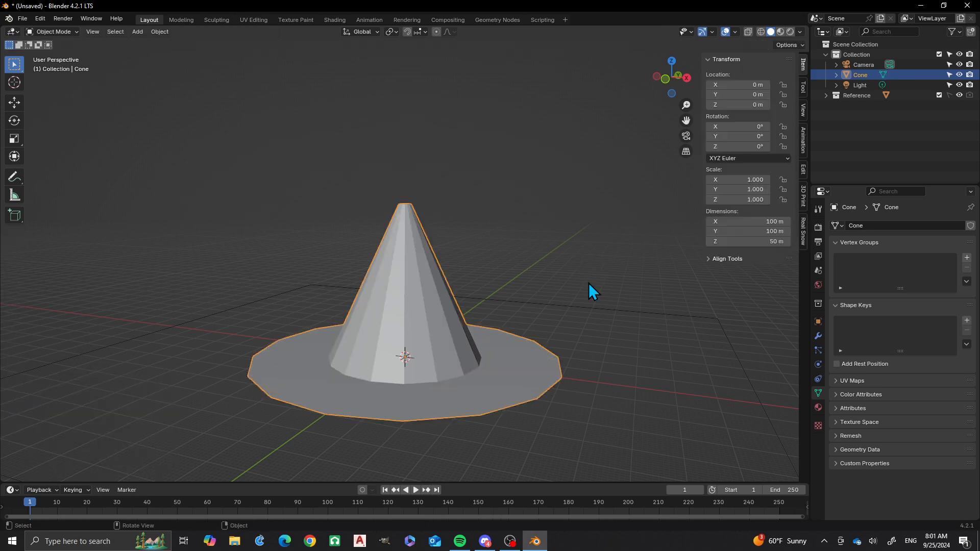
mouse_move(442, 351)
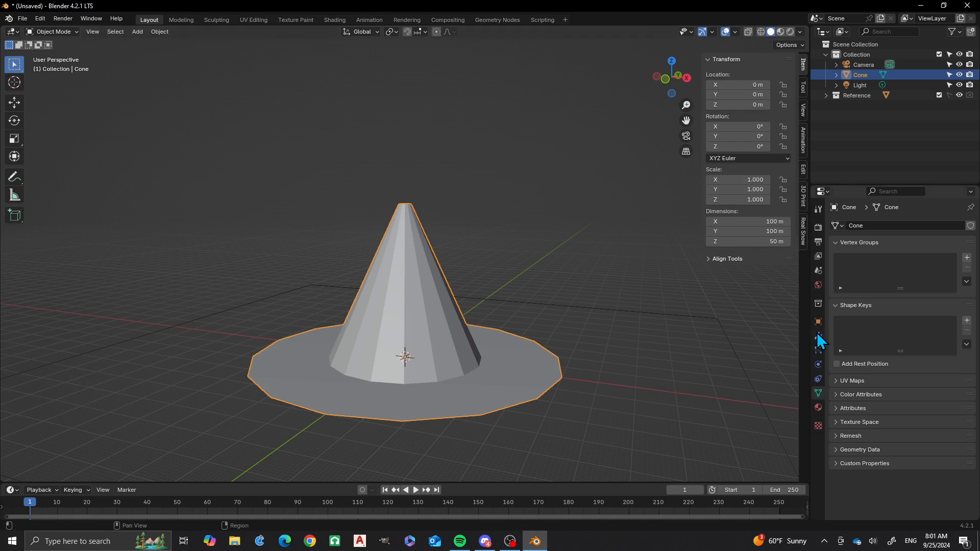
Step: Add a Multiresolution modifier to the cone from the modifier search
click(818, 336)
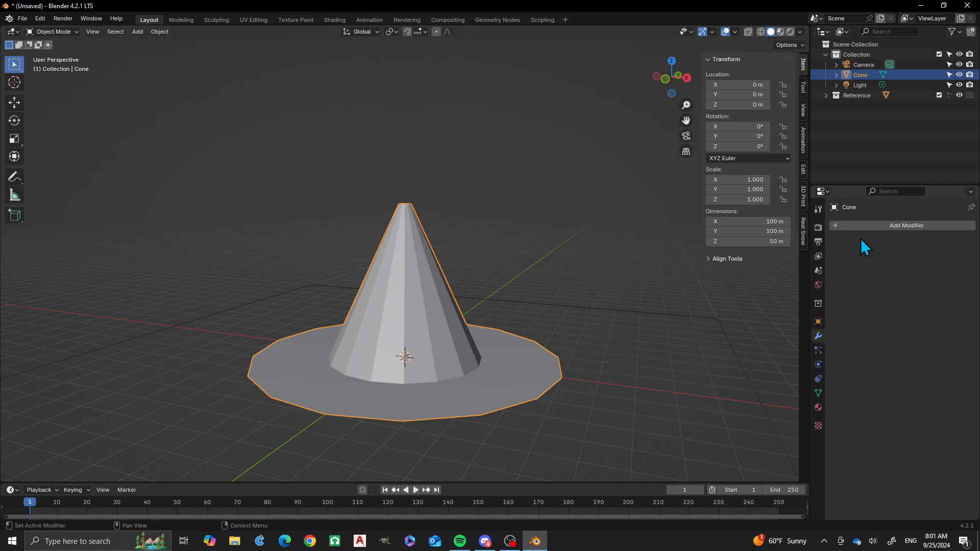
click(905, 225)
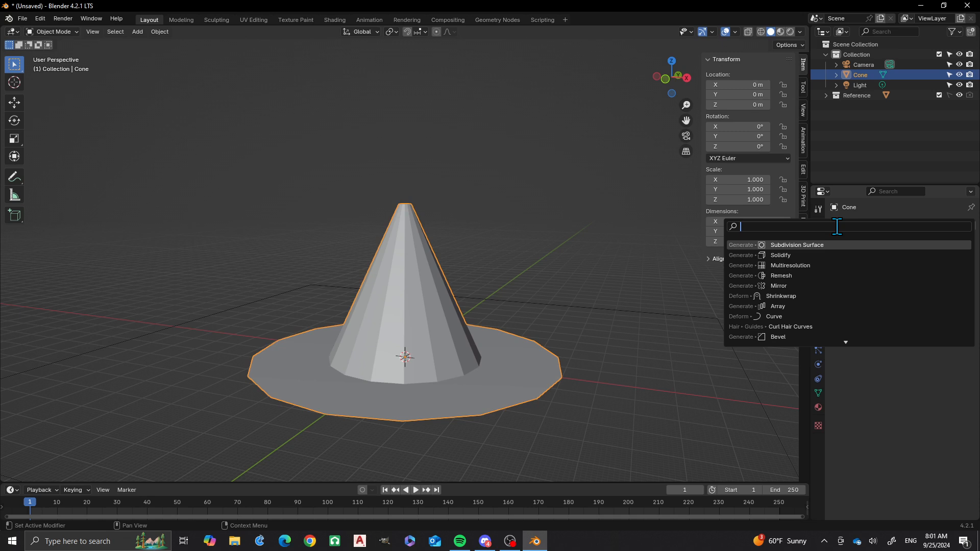
text(multi)
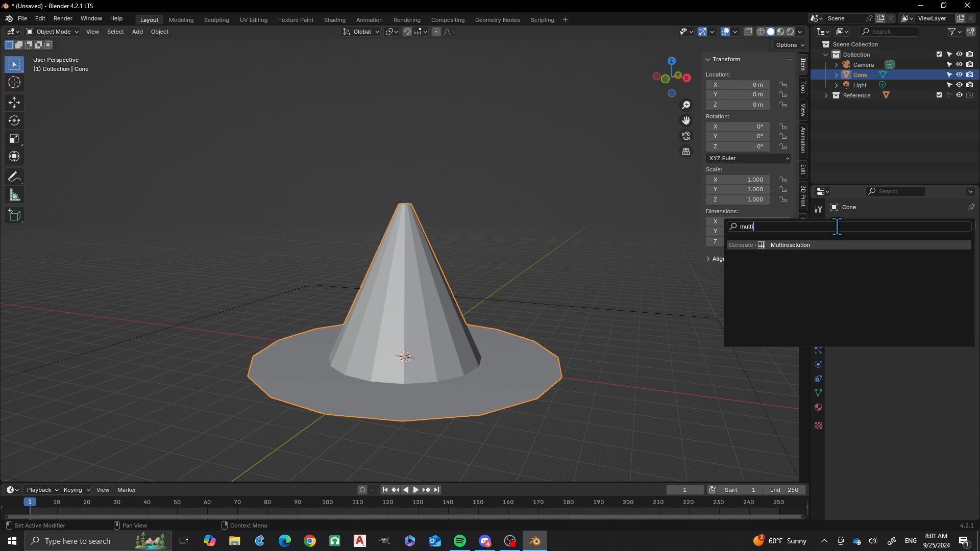
click(790, 244)
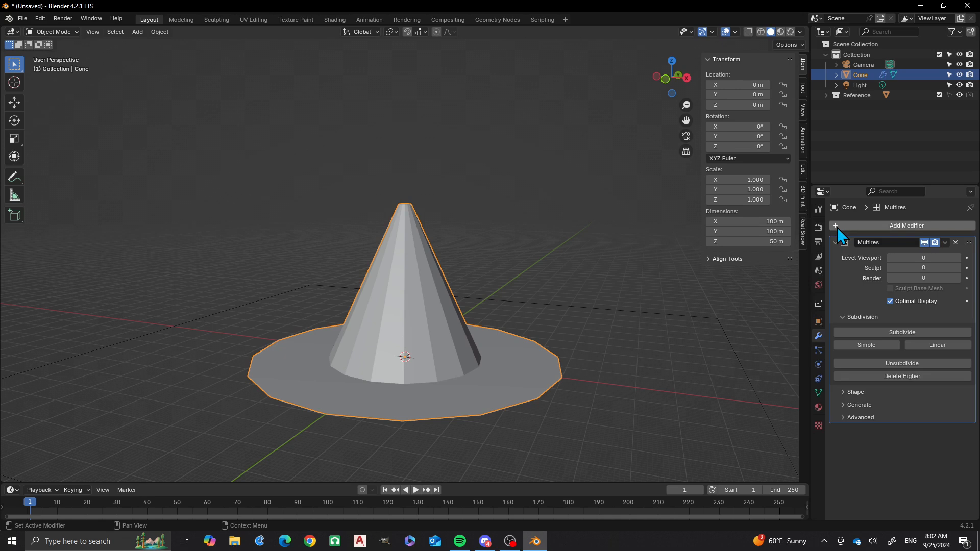
mouse_move(344, 289)
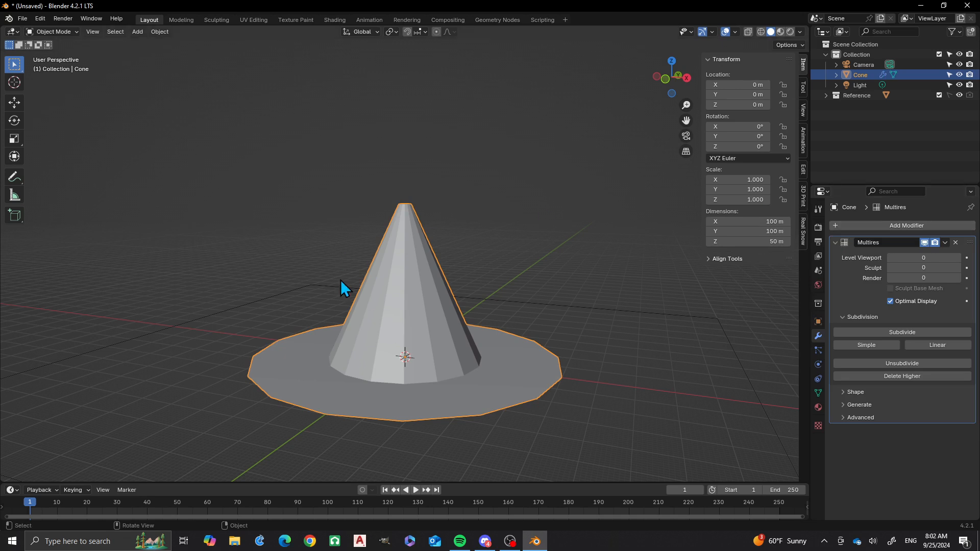
mouse_move(425, 316)
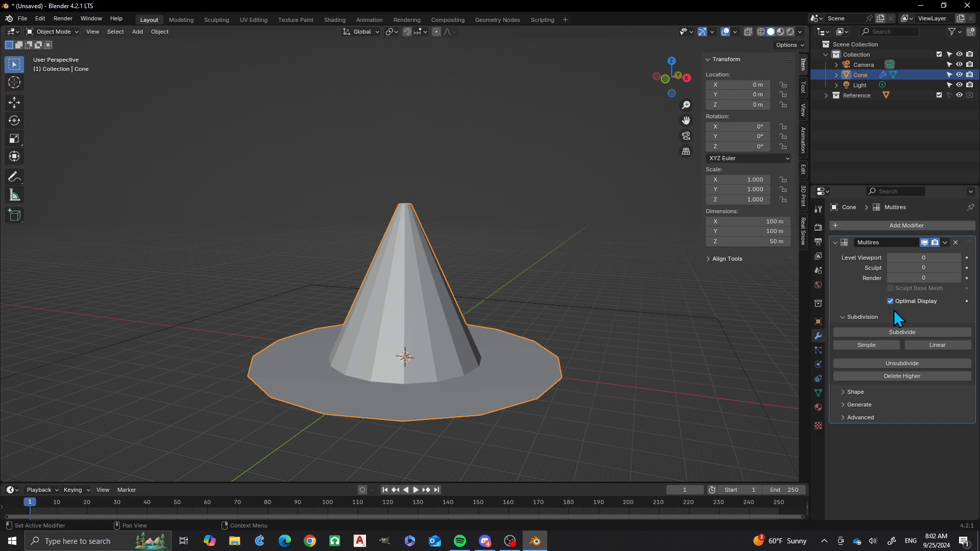
mouse_move(902, 332)
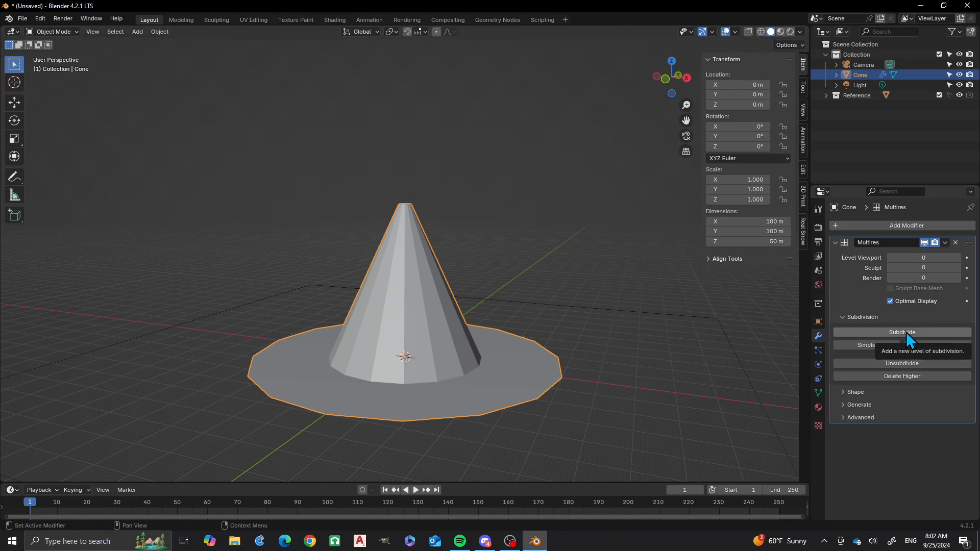
Step: Subdivide the Multires modifier twice and orbit to check the rounded hat
click(901, 331)
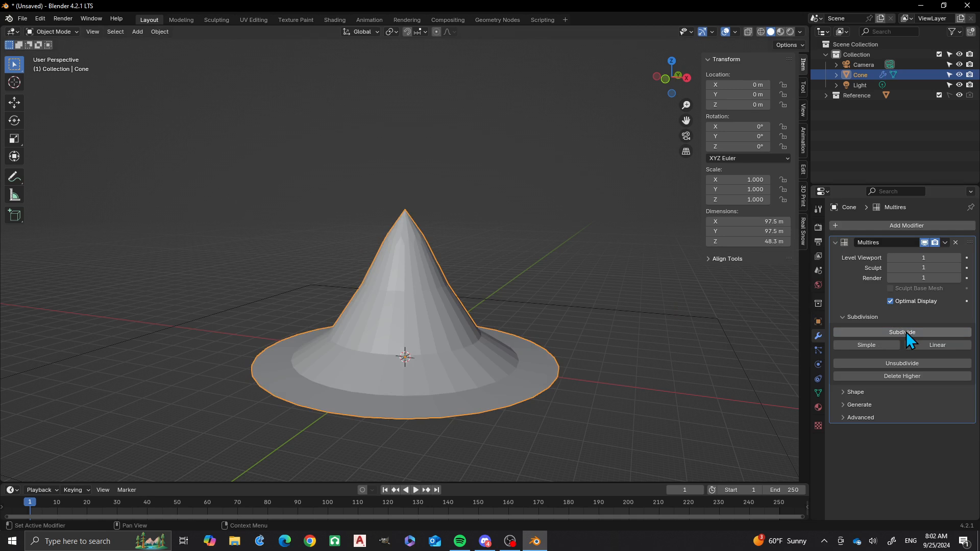
click(902, 332)
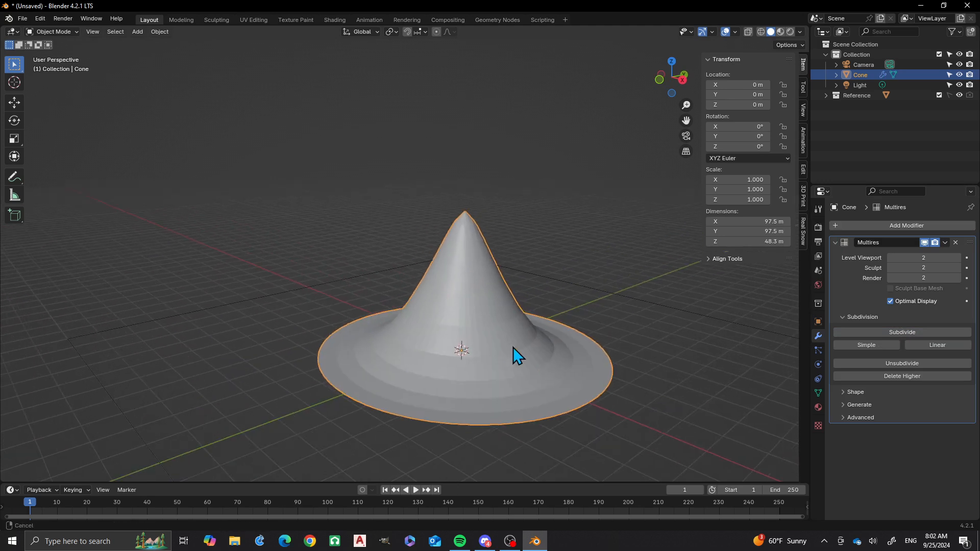
drag(512, 353, 430, 356)
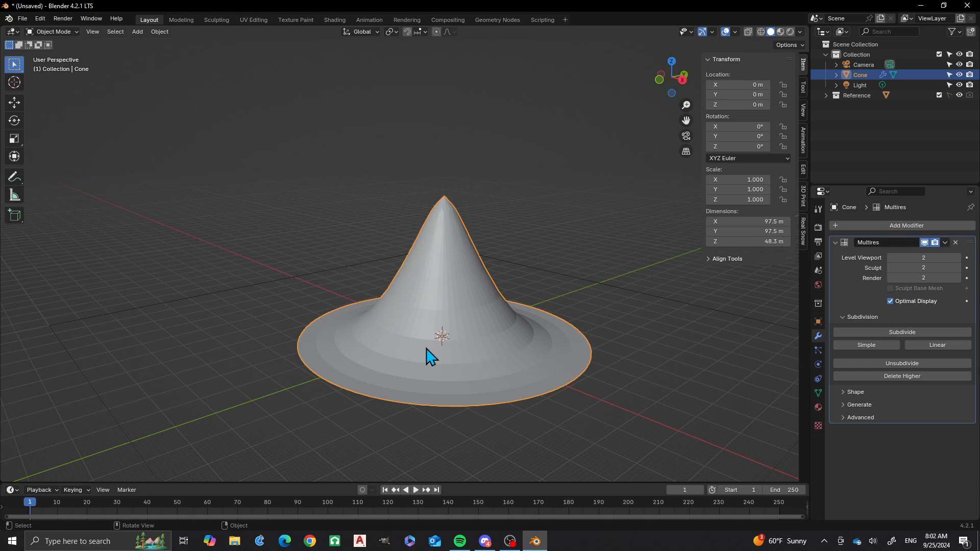
mouse_move(449, 373)
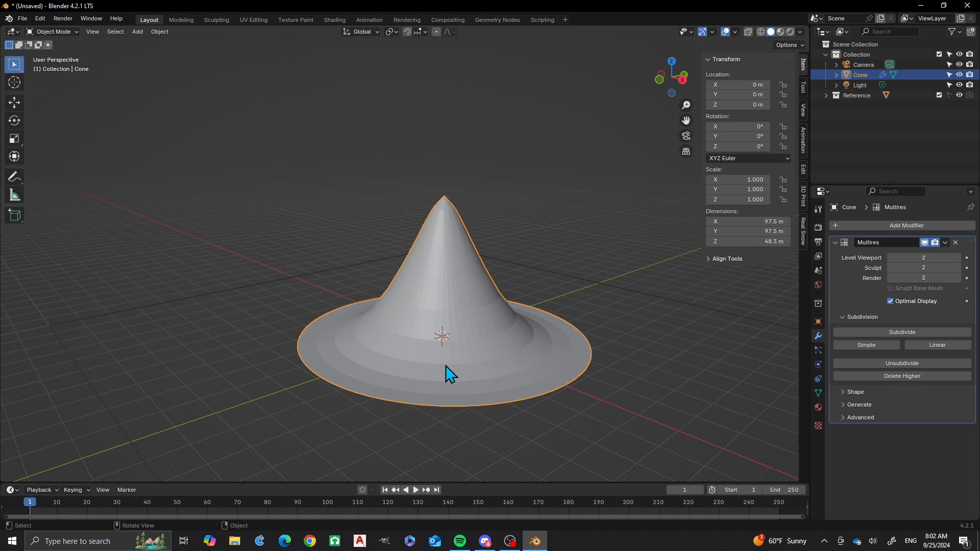
mouse_move(635, 355)
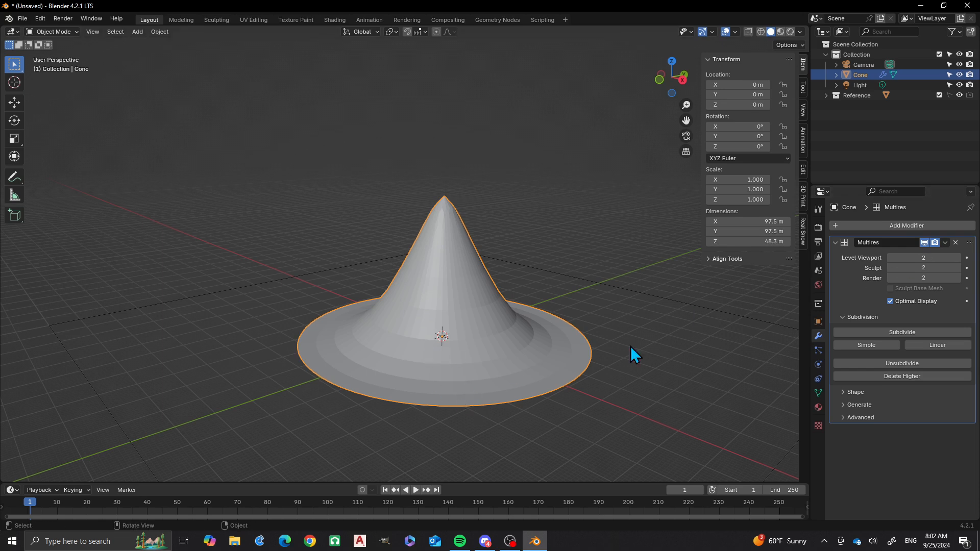
drag(633, 353, 388, 338)
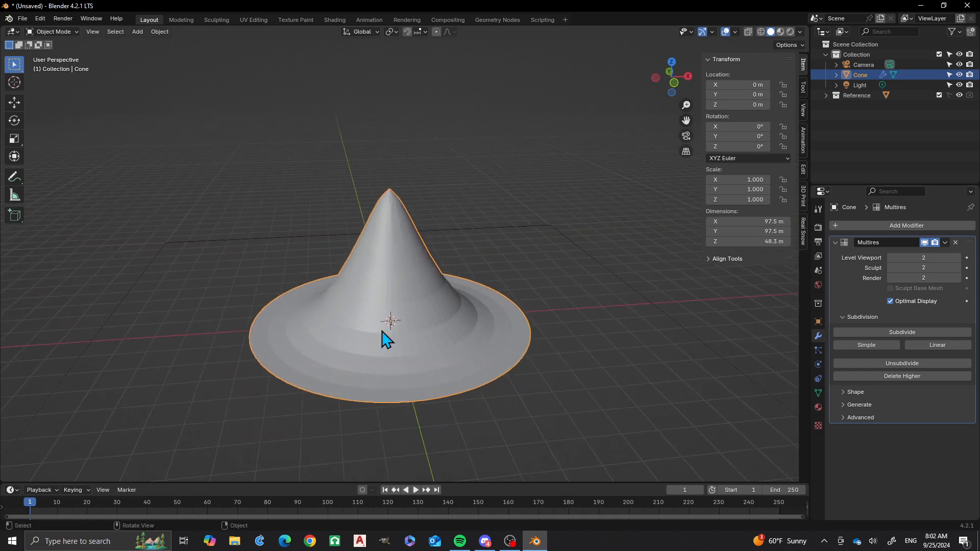
drag(385, 341, 489, 365)
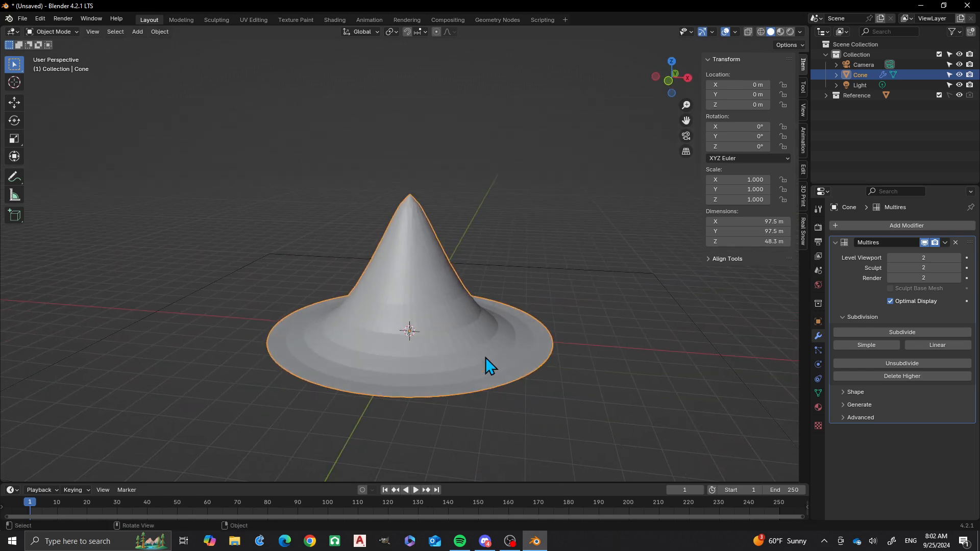
Step: Loop-cut the brim twice, one loop near the cone base and one near the outer rim
key(Tab)
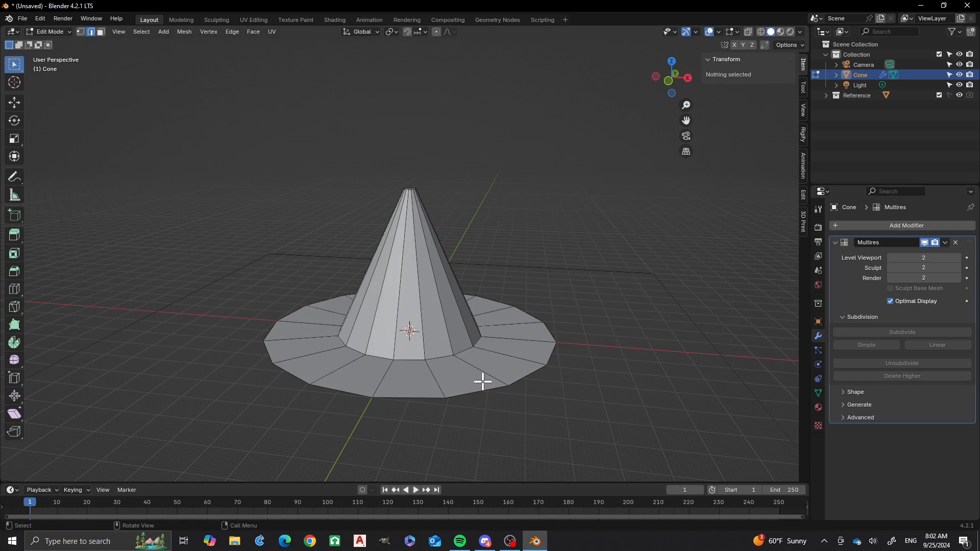
mouse_move(425, 376)
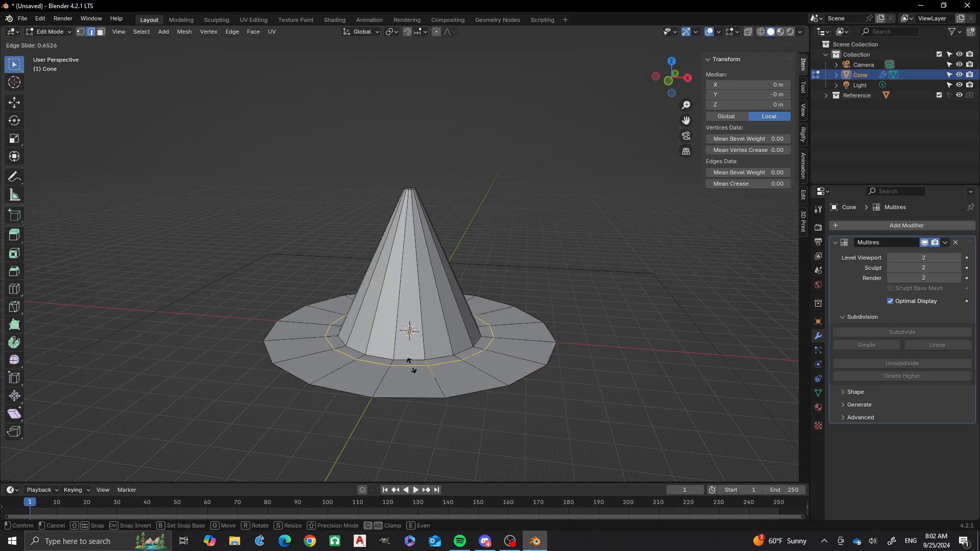
click(409, 362)
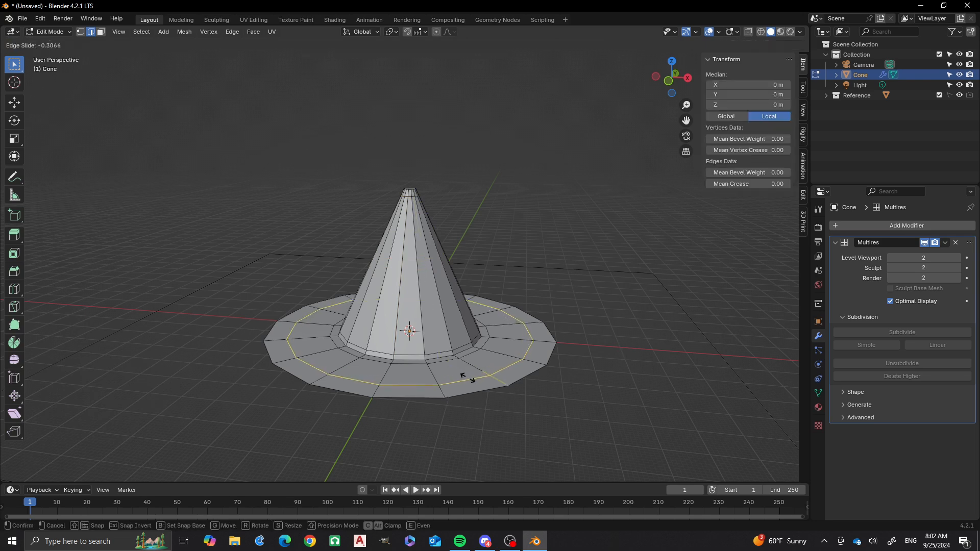
click(478, 381)
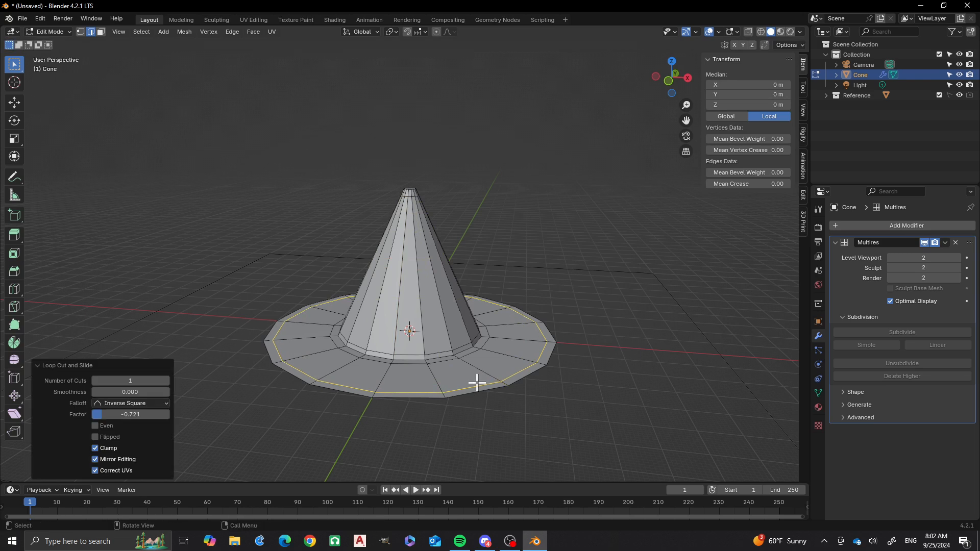
key(Tab)
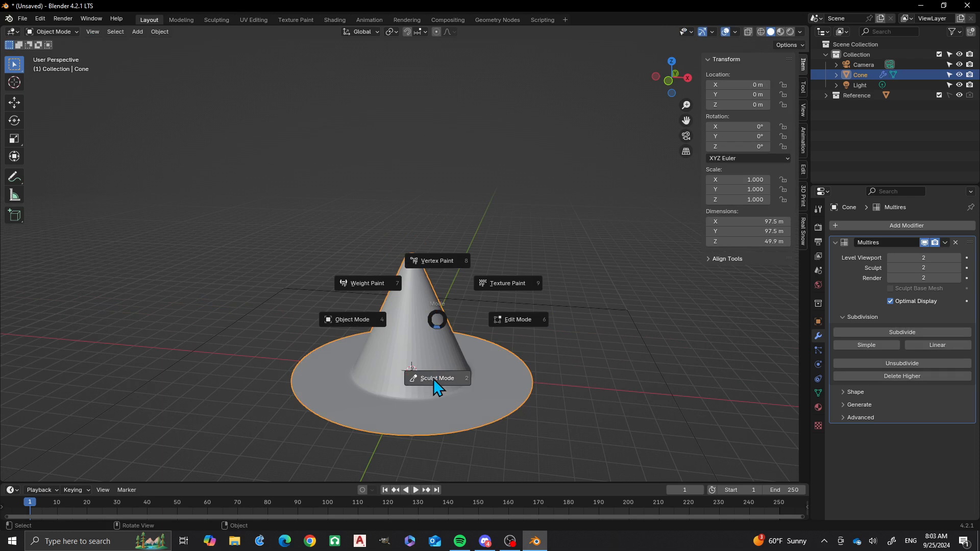
Step: In Sculpt Mode, grab the cone's tip and pull it over to one side
click(437, 378)
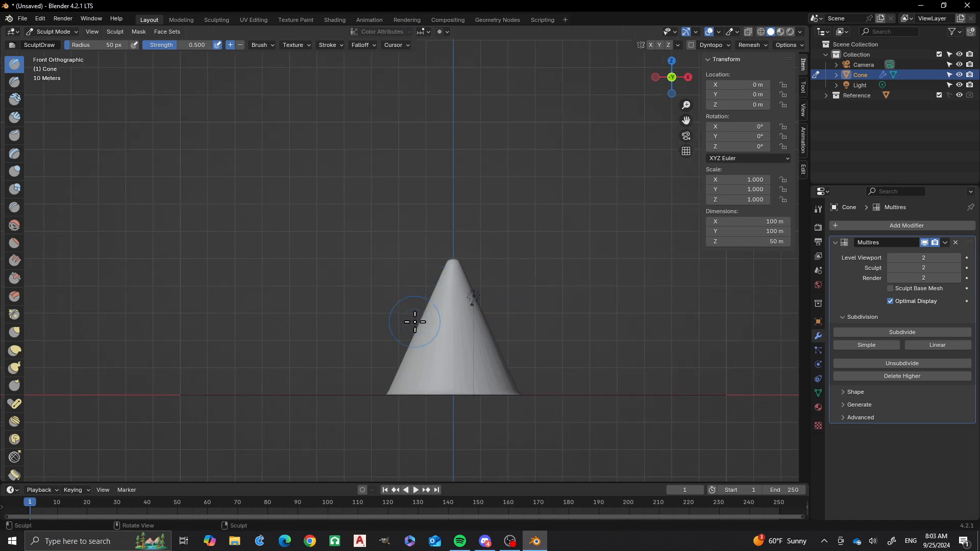
mouse_move(389, 321)
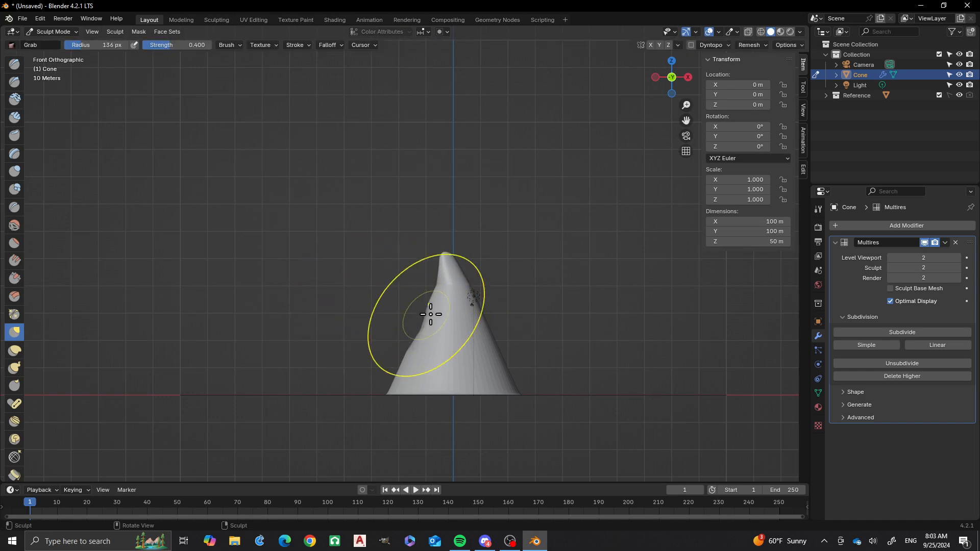
drag(429, 315, 413, 335)
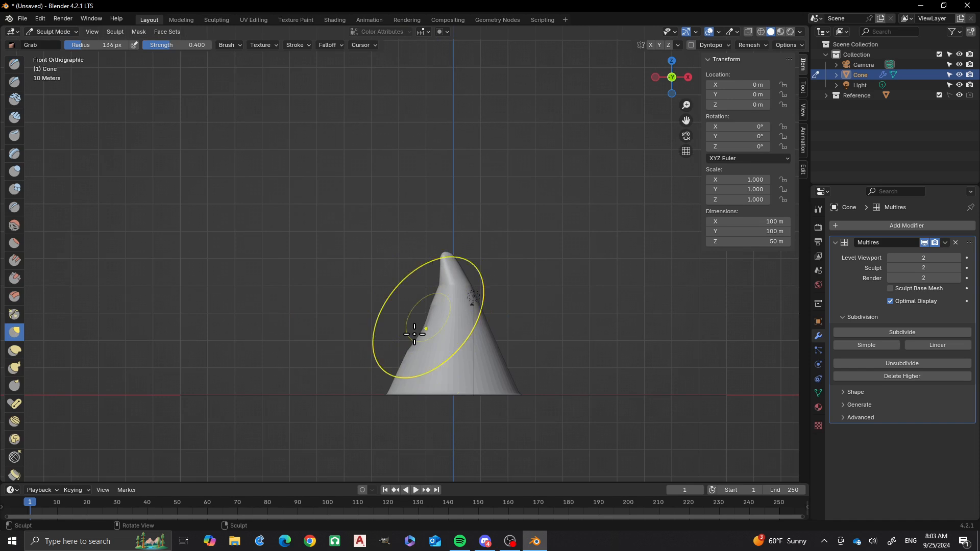
drag(414, 334, 492, 339)
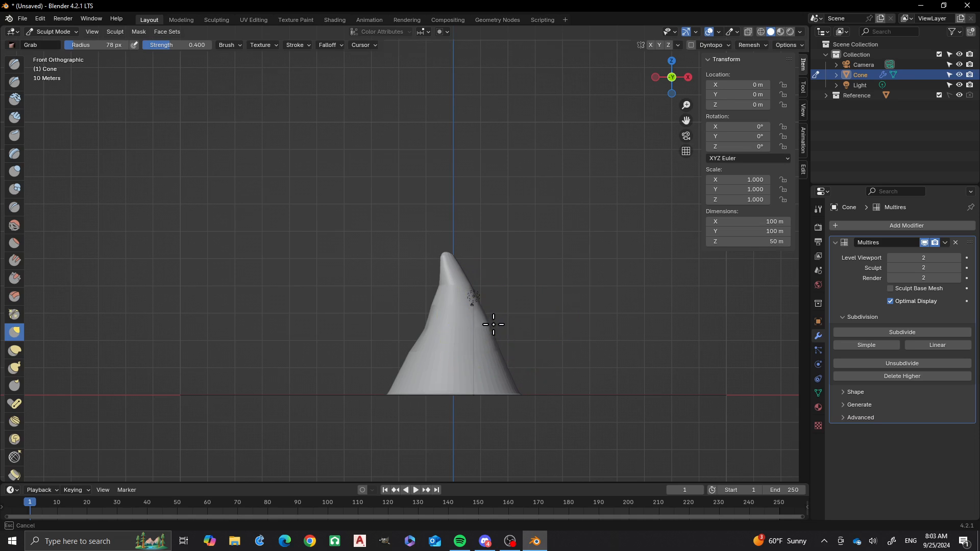
drag(494, 323, 467, 285)
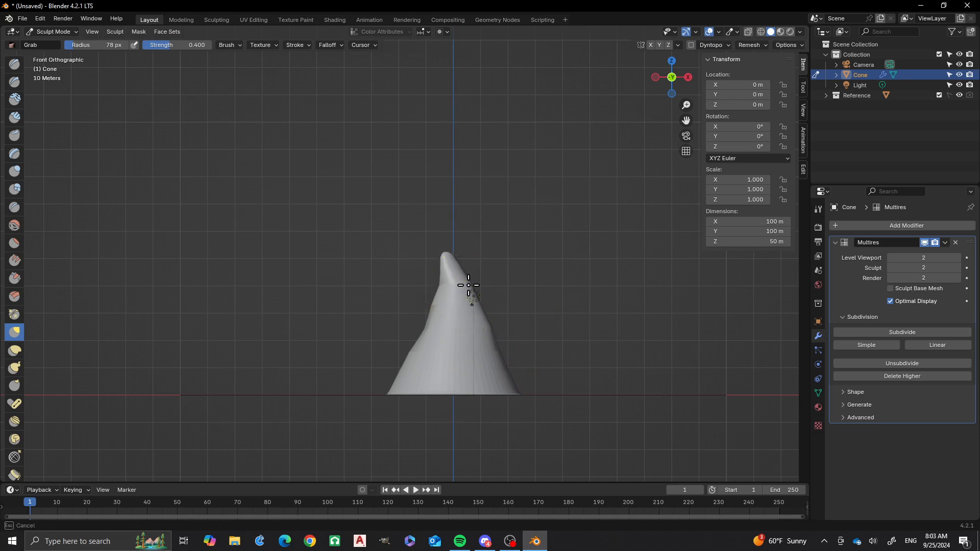
drag(468, 285, 496, 358)
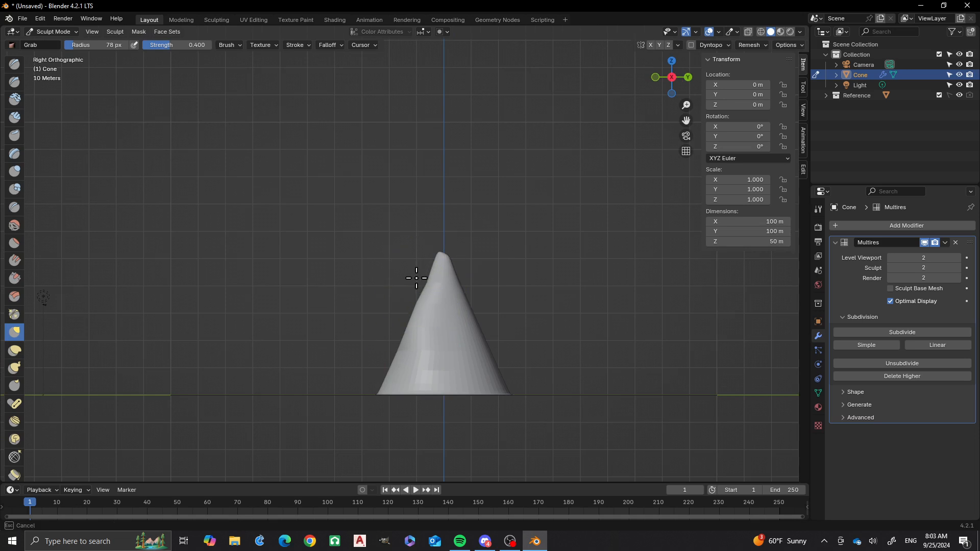
Step: Reshape the hat's sides and lower back and bend the tip further with the Grab brush
drag(417, 277, 384, 350)
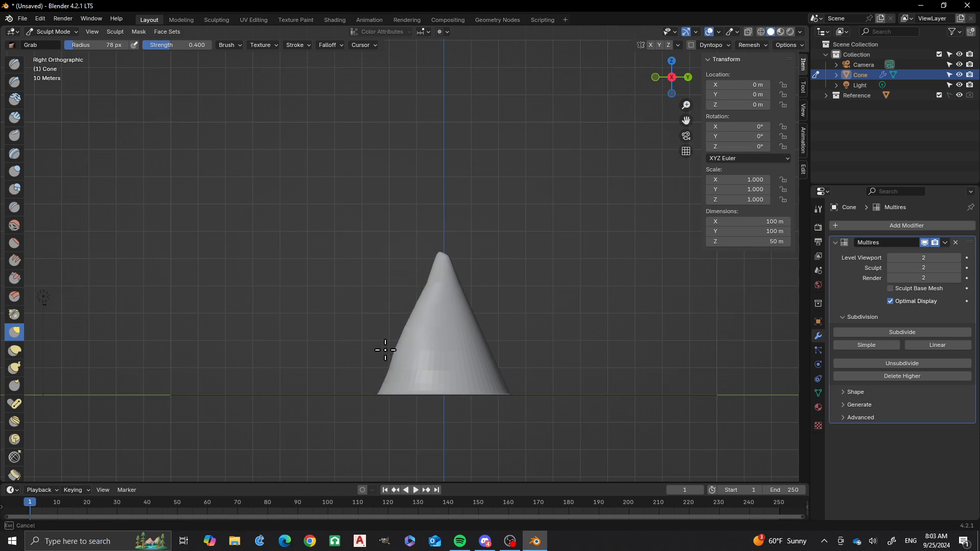
drag(385, 350, 463, 331)
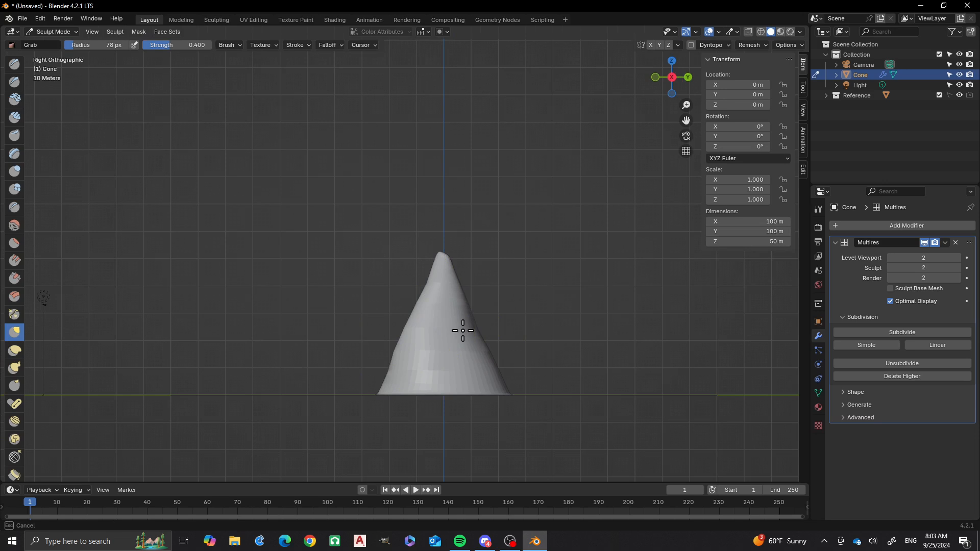
drag(463, 331, 478, 339)
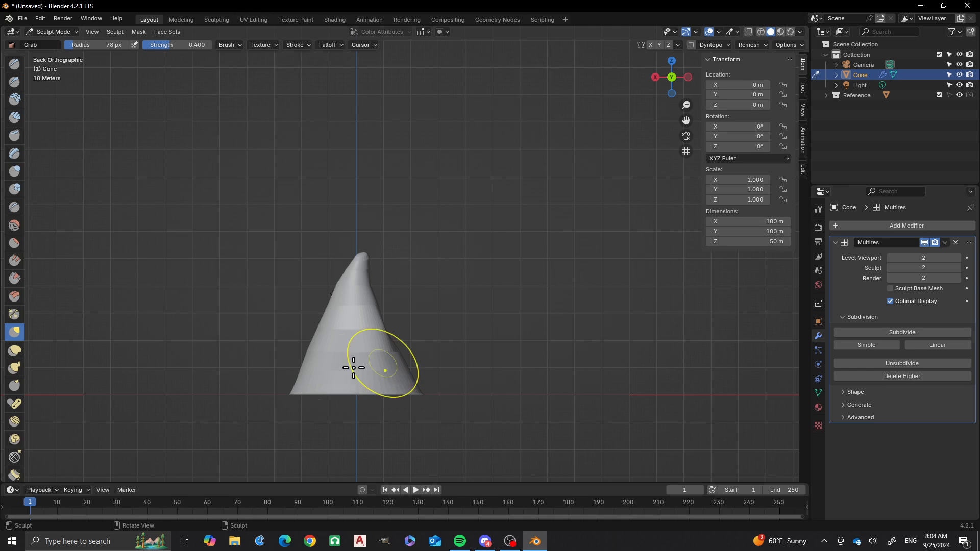
drag(384, 369, 328, 372)
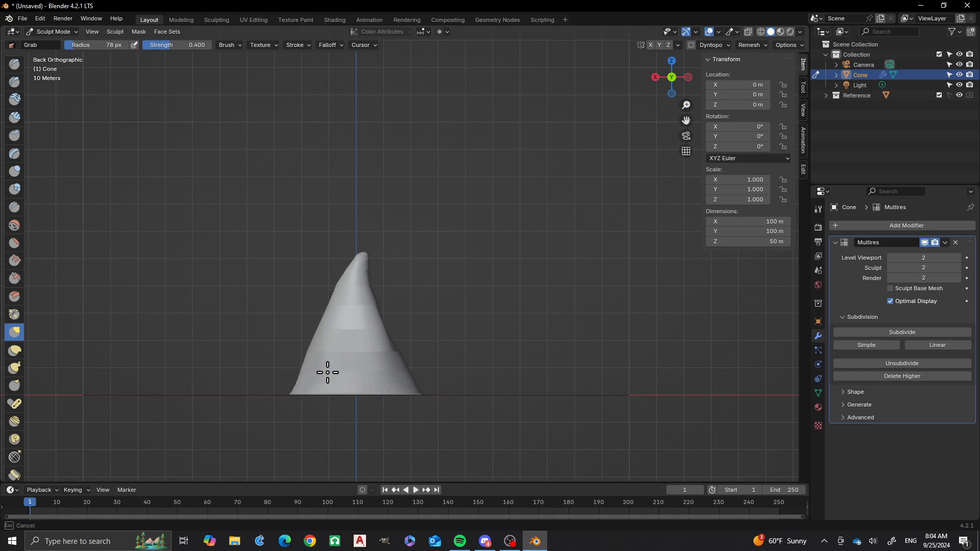
mouse_move(348, 325)
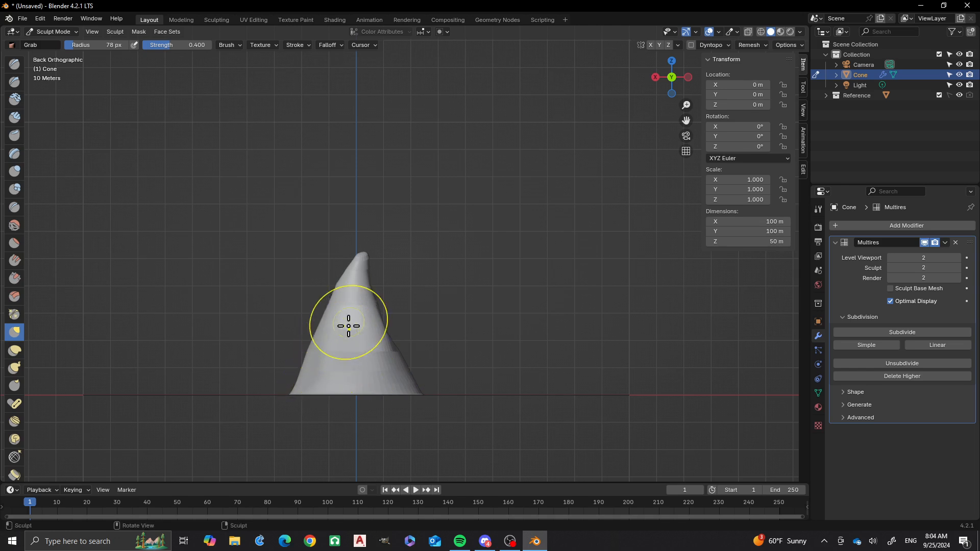
drag(348, 326, 367, 311)
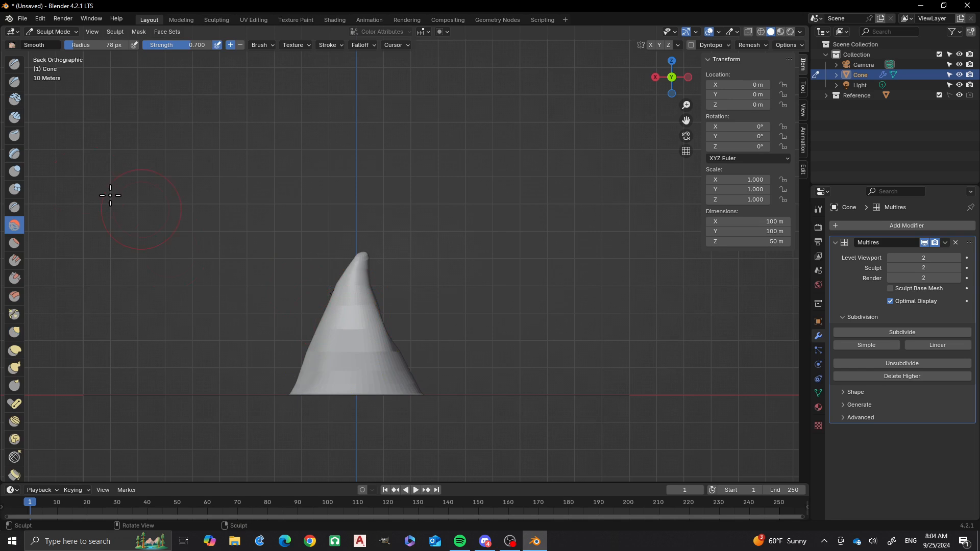
mouse_move(352, 338)
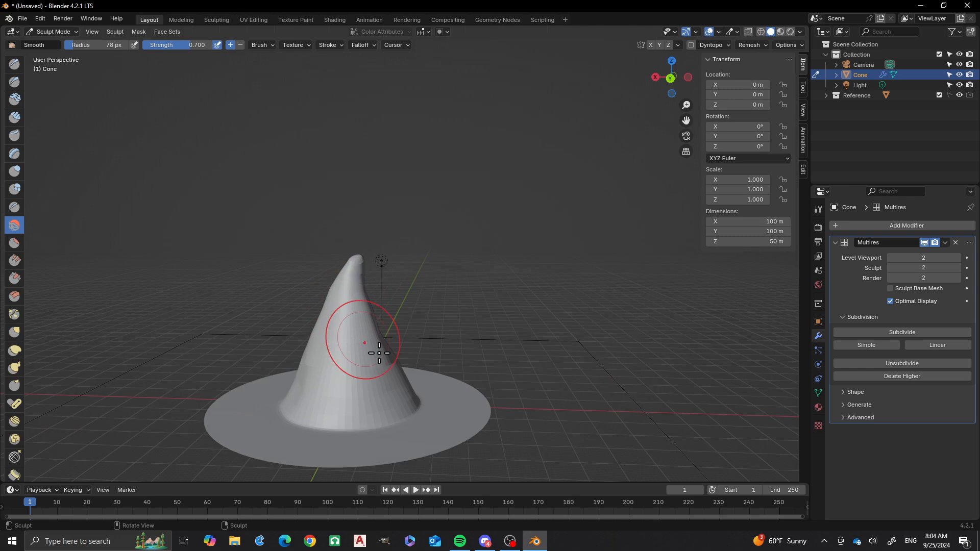
Step: Stroke the Smooth brush over the cone's uneven side
drag(375, 344, 331, 365)
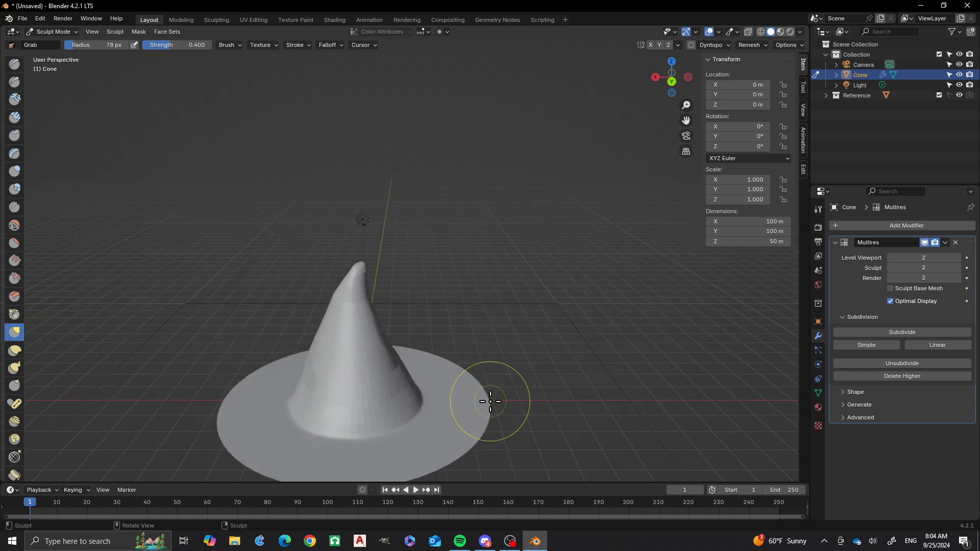
Step: Grab sections of the brim edge up and down to ripple its back and front into waves
drag(489, 401, 484, 365)
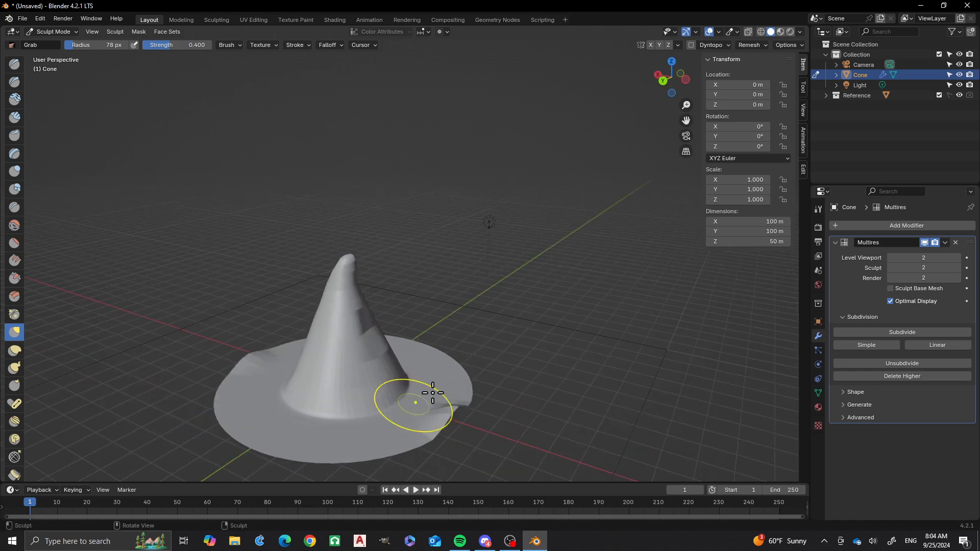
drag(414, 403, 442, 361)
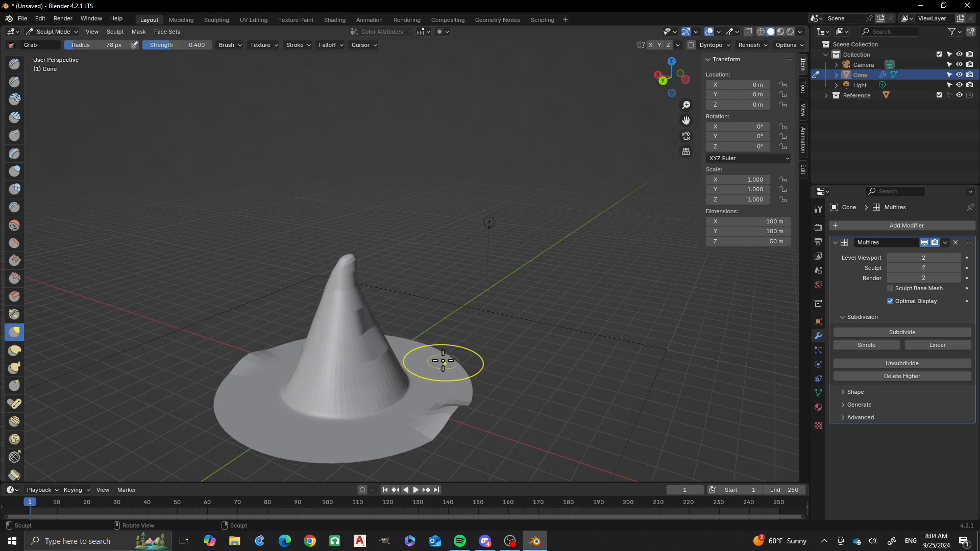
drag(442, 360, 400, 338)
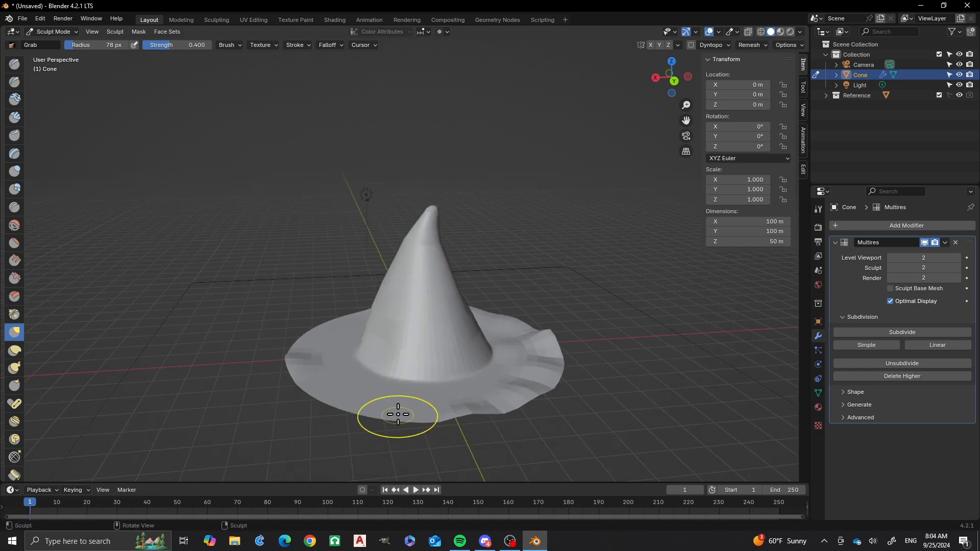
drag(397, 414, 444, 382)
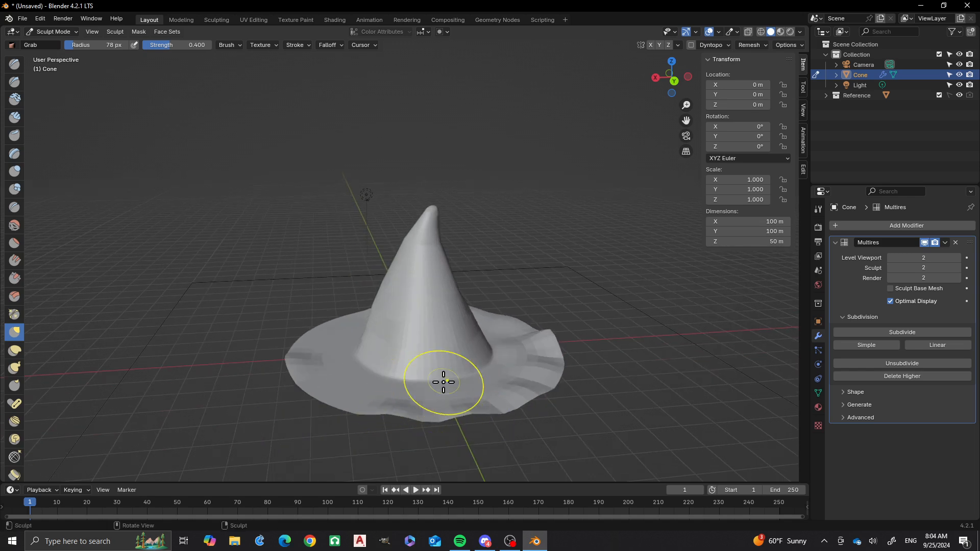
drag(442, 382, 444, 386)
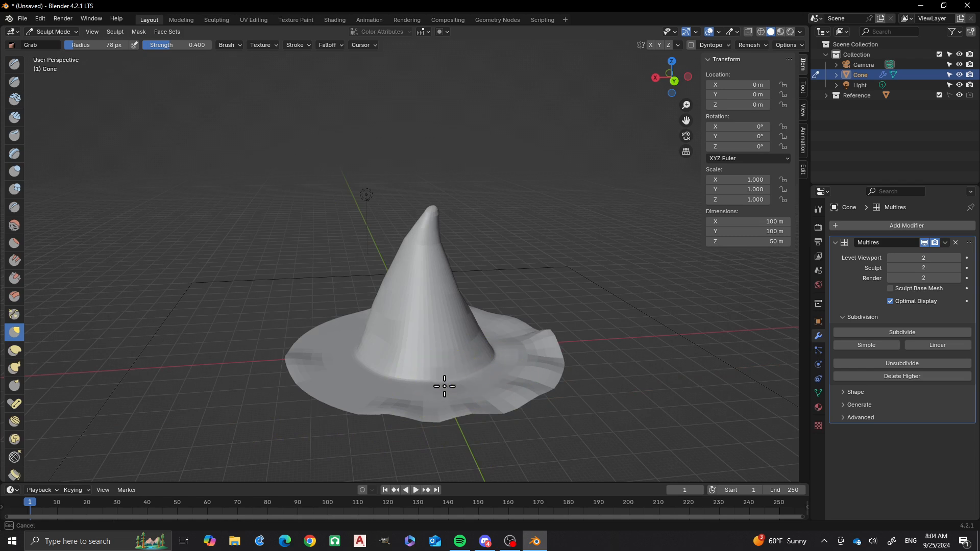
drag(445, 386, 366, 395)
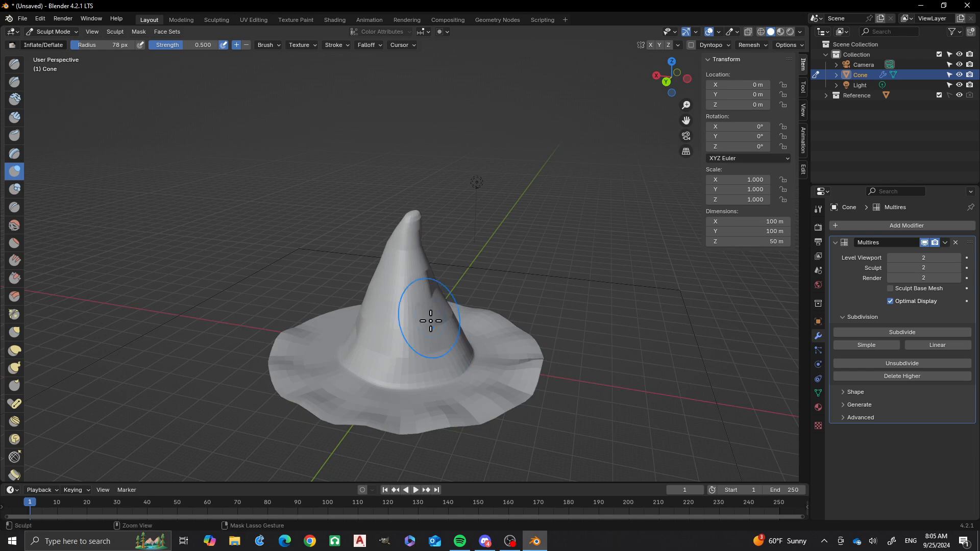
Step: Inflate the cone's sides, the front brim and the cone-brim junction to round them out
drag(430, 321, 394, 302)
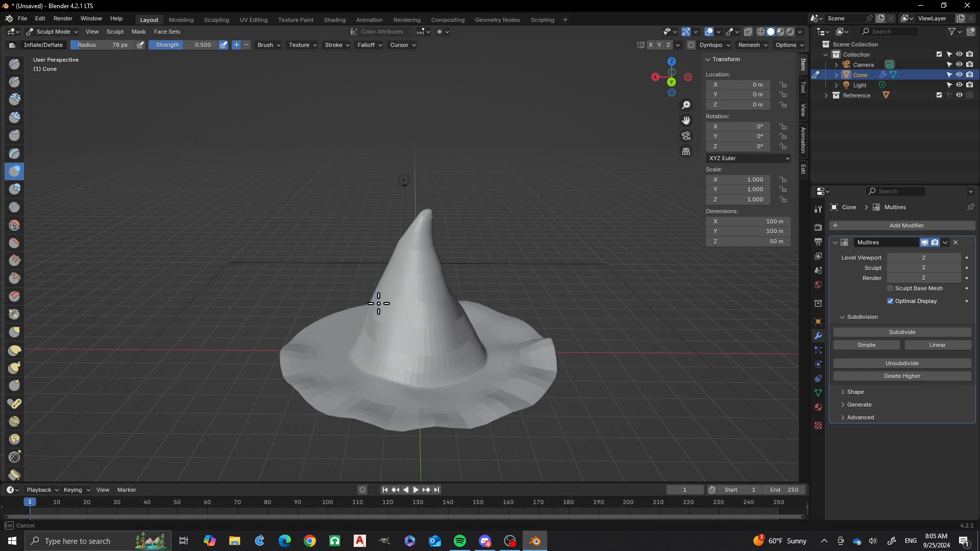
drag(378, 303, 394, 323)
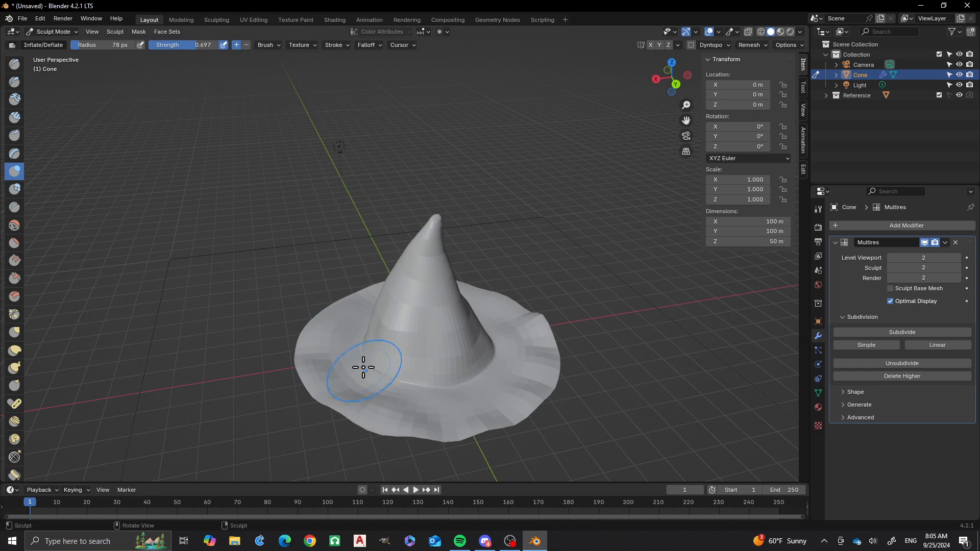
drag(362, 366, 471, 378)
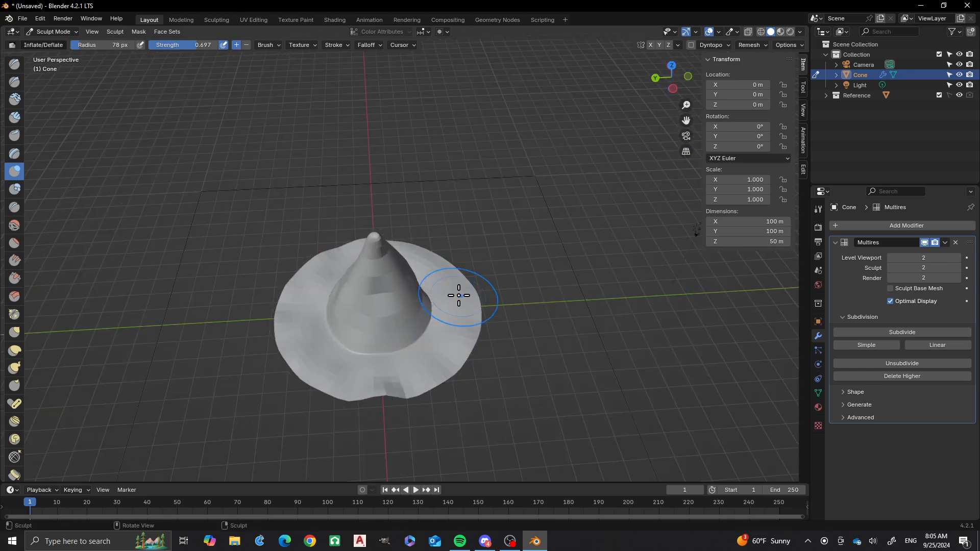
drag(459, 295, 394, 333)
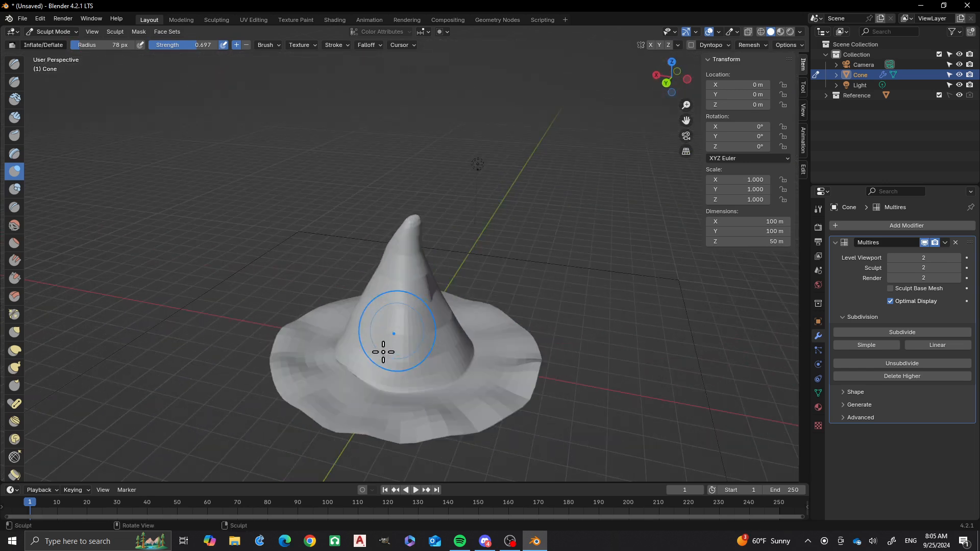
drag(394, 331, 438, 365)
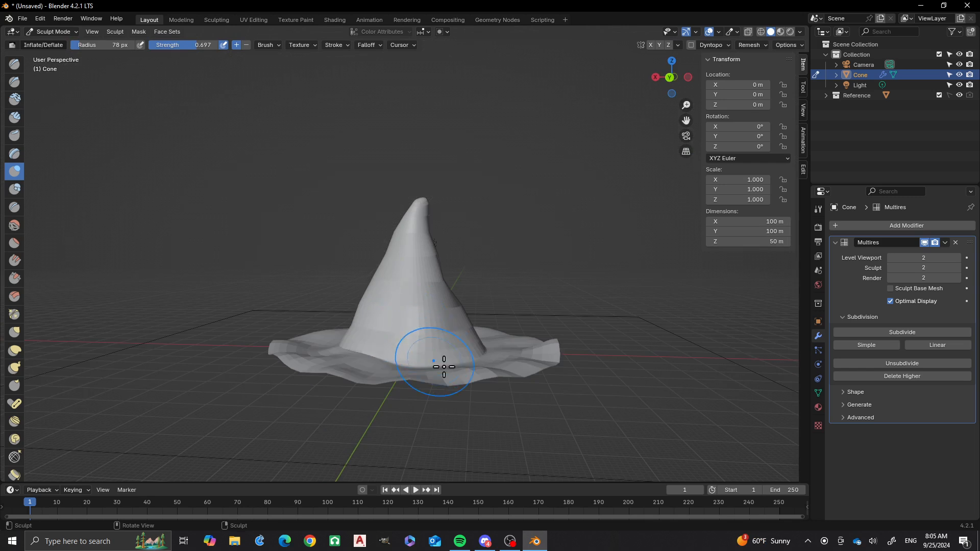
drag(435, 366, 477, 381)
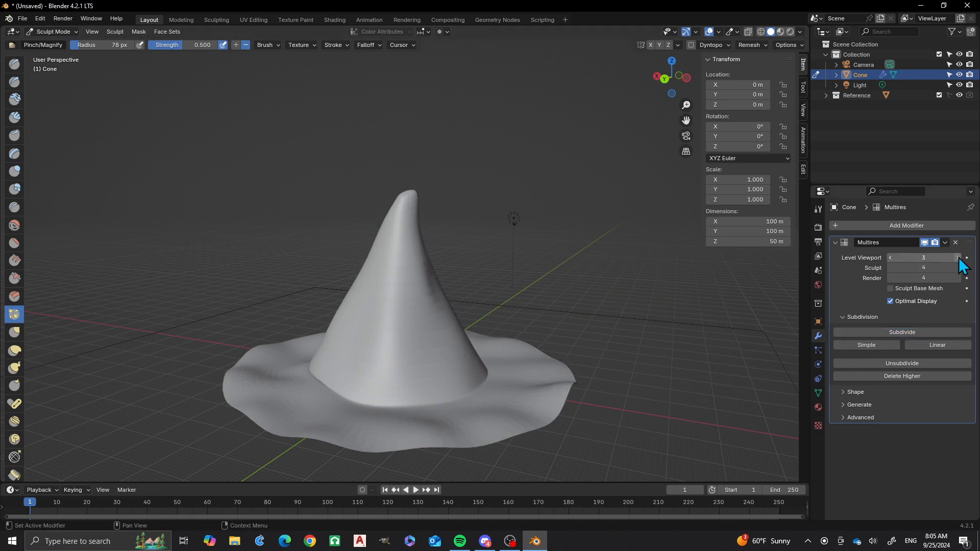
Step: Raise Multires Level Viewport to 4 and smooth the crease where cone meets brim
click(965, 257)
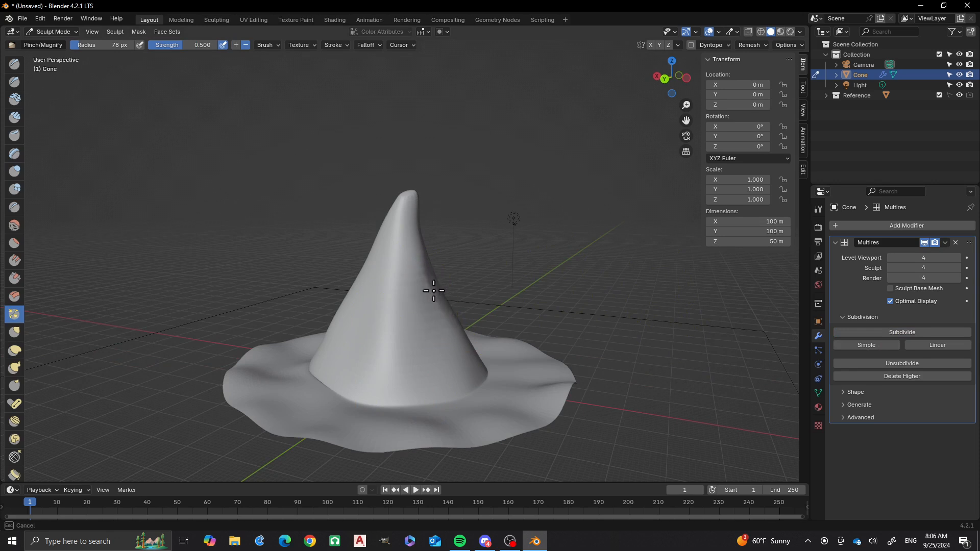
drag(433, 291, 430, 308)
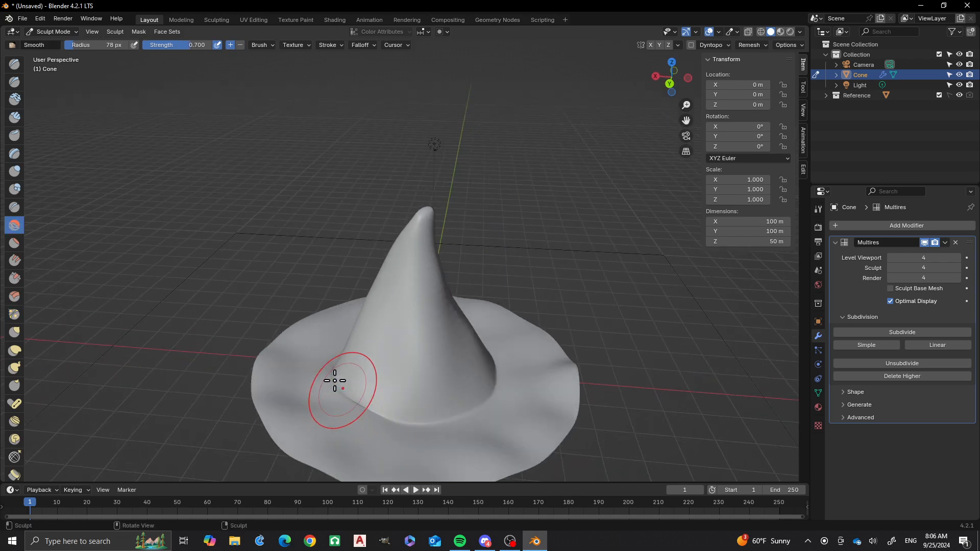
mouse_move(13, 100)
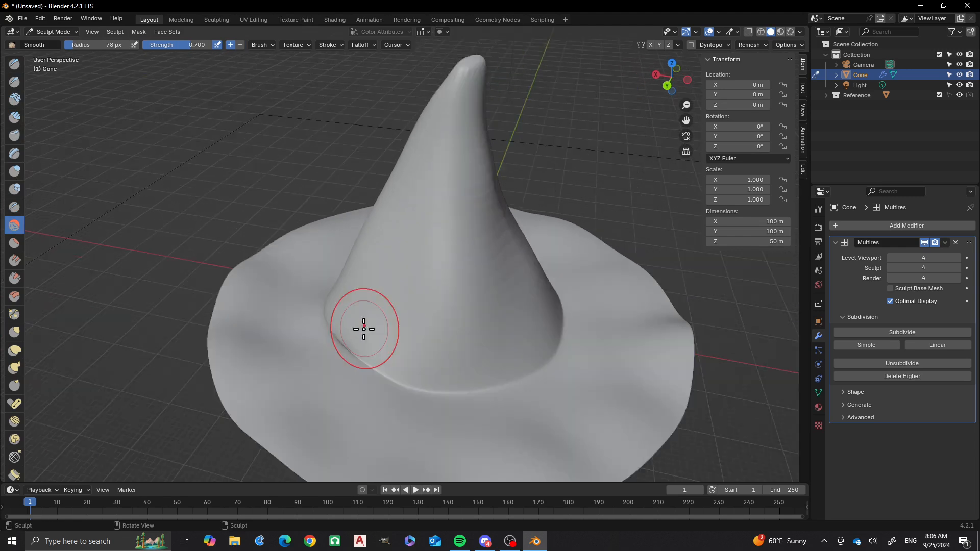
drag(363, 329, 497, 308)
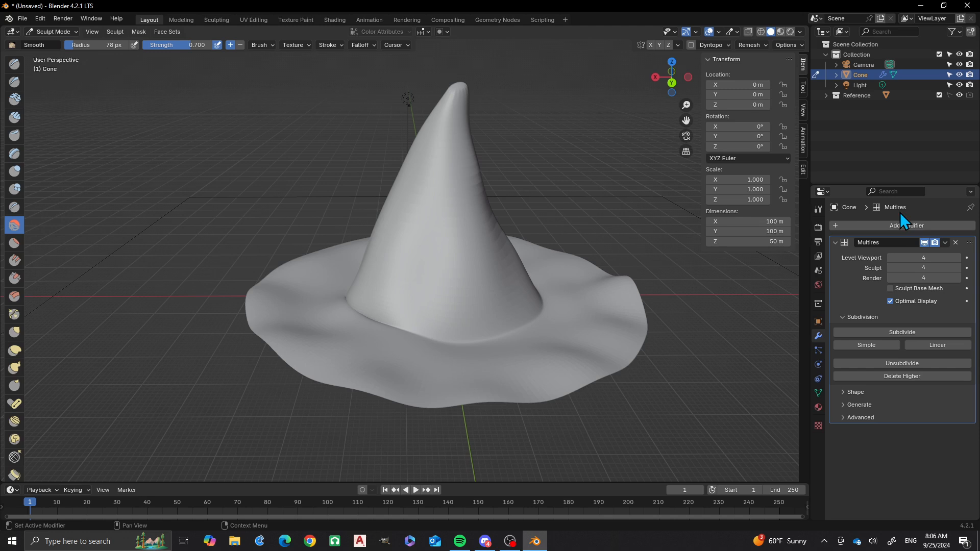
Step: Add a Solidify modifier to the hat, stacked after the Multires modifier
click(905, 226)
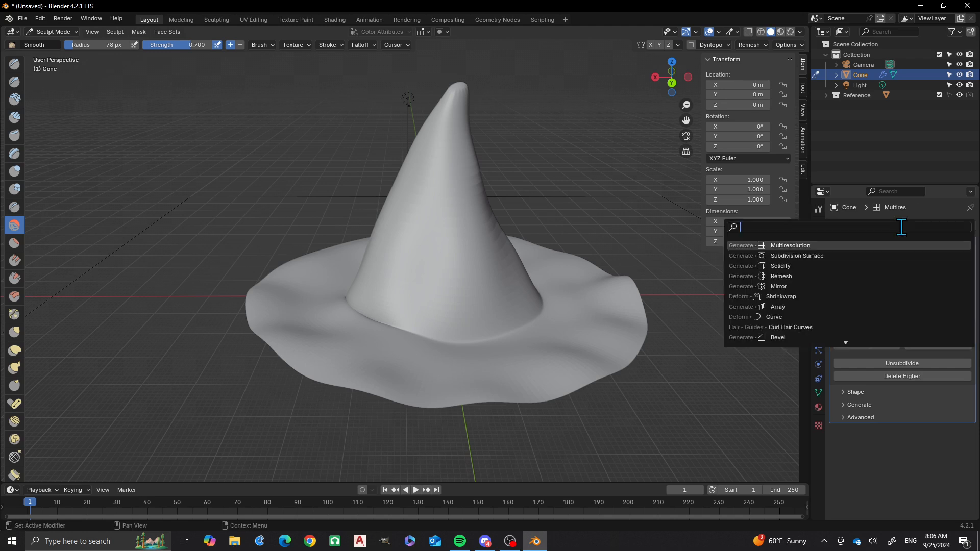
text(solid)
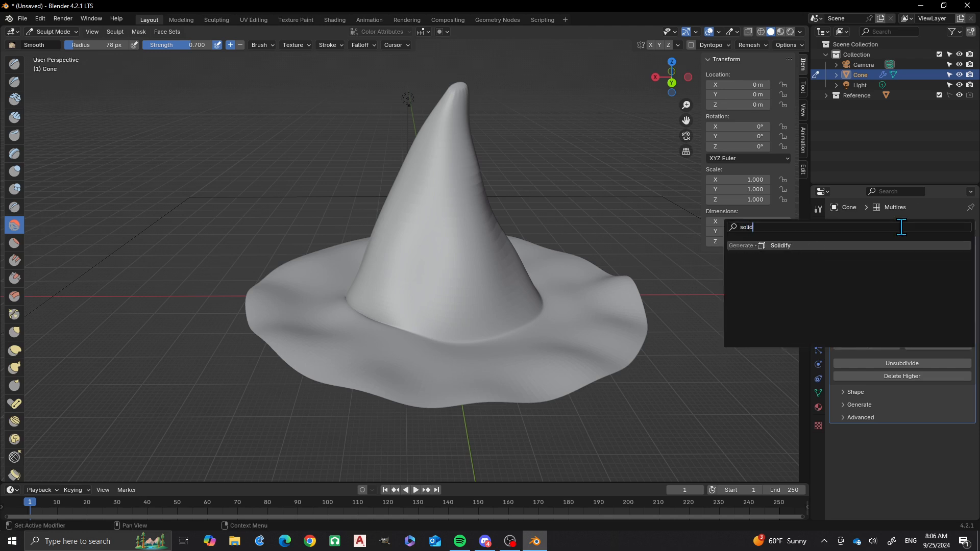
click(780, 245)
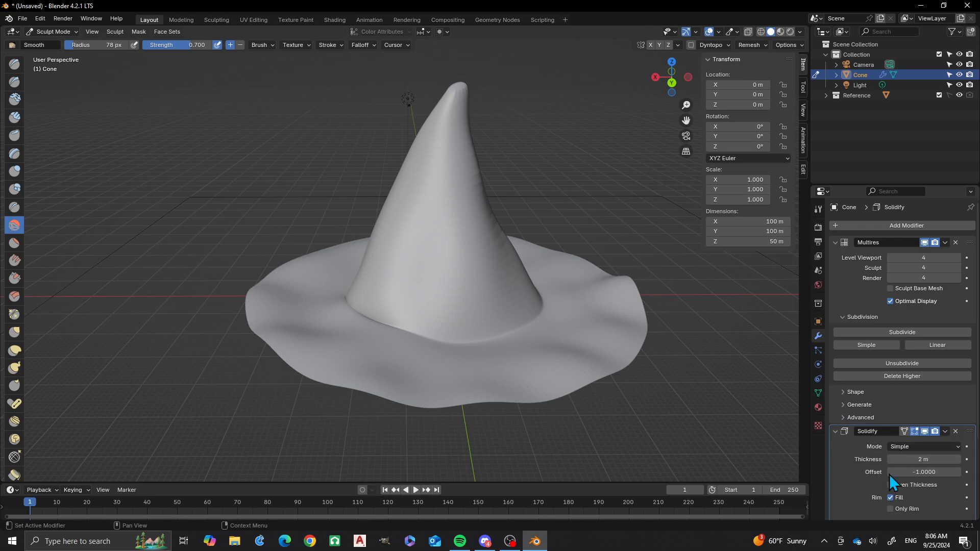
key(Tab)
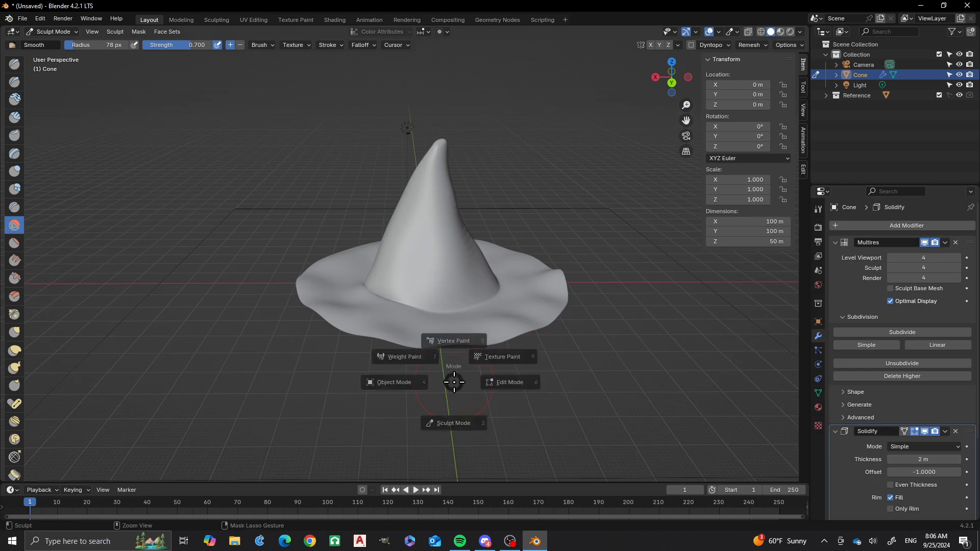
Step: Switch the hat to Object Mode and inspect its thickened hollow underside
click(393, 382)
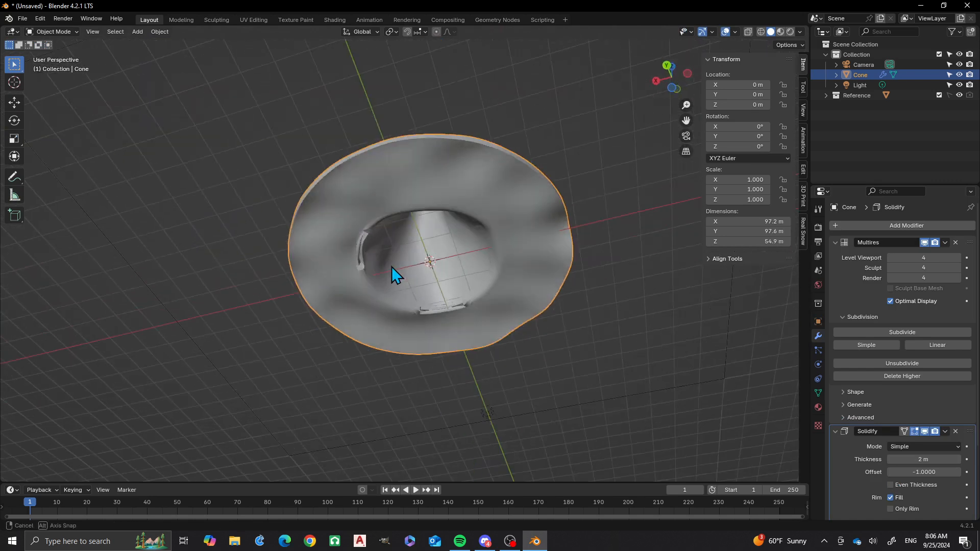
drag(394, 275, 397, 327)
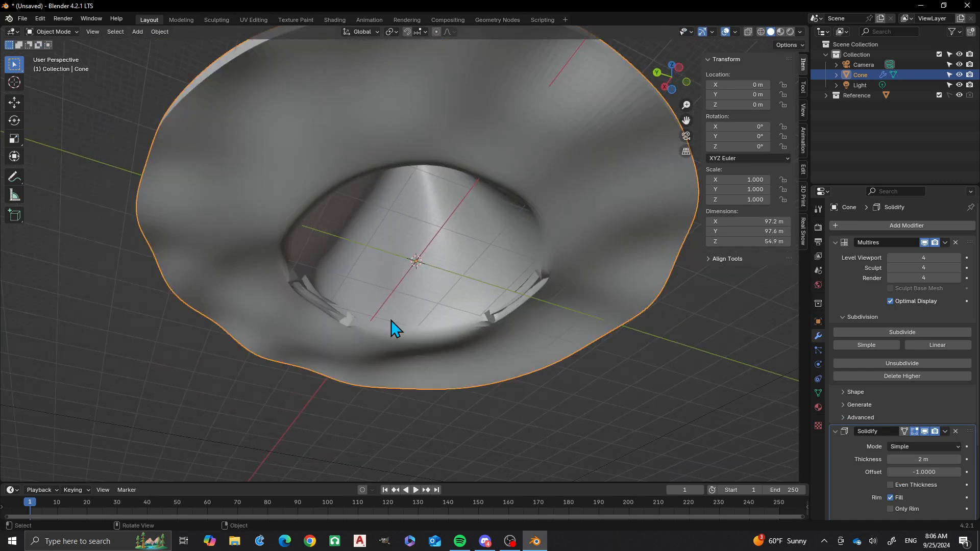
drag(394, 328, 507, 365)
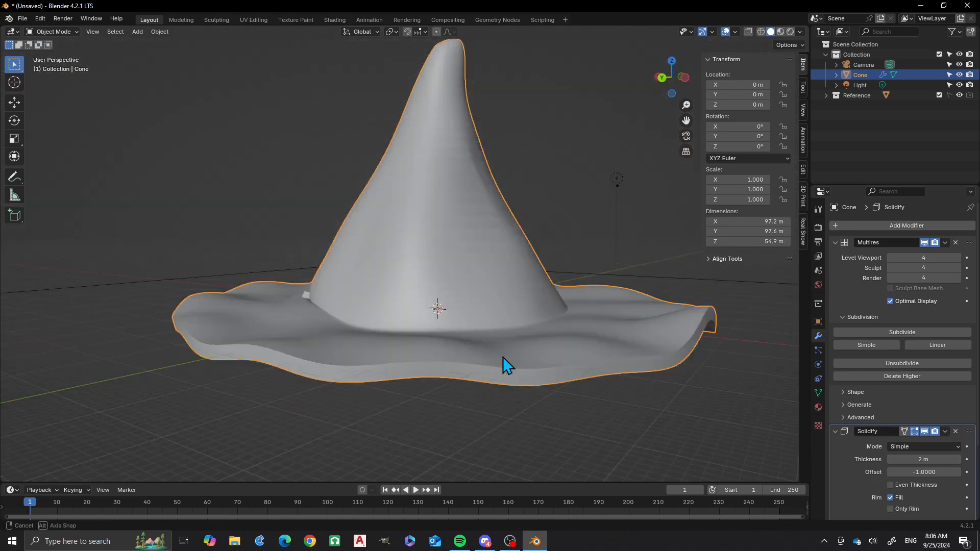
drag(506, 366, 460, 375)
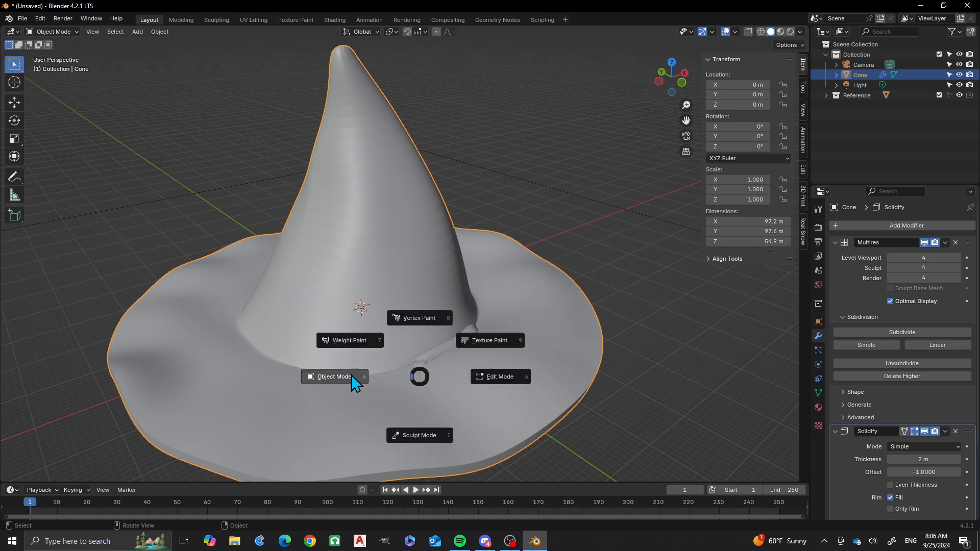
Step: Inflate then smooth the crease and rough ridge where the cone meets the brim
click(419, 434)
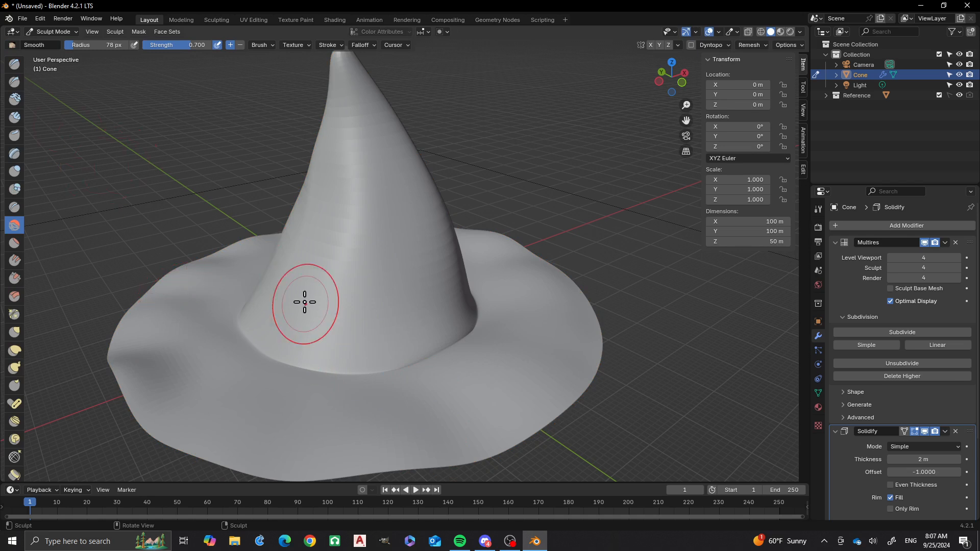
mouse_move(293, 291)
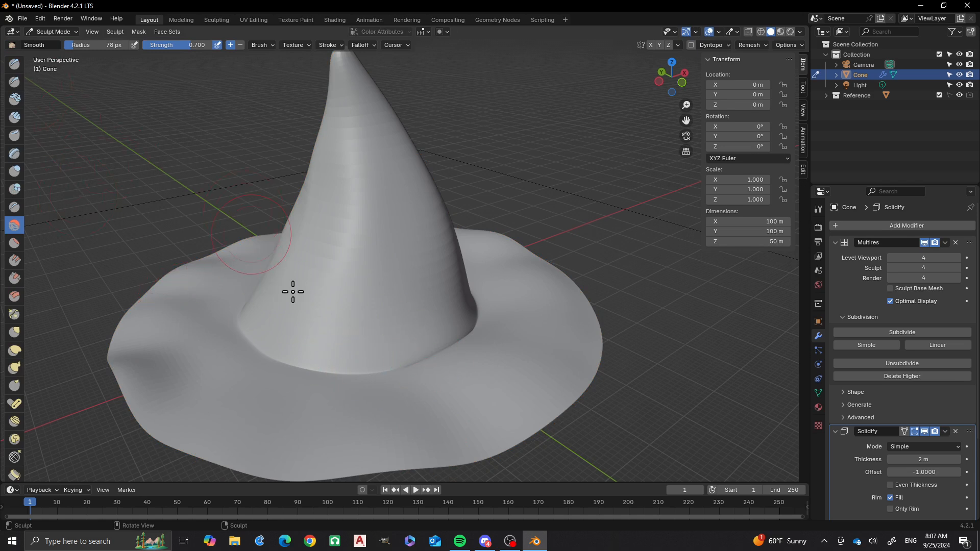
click(13, 170)
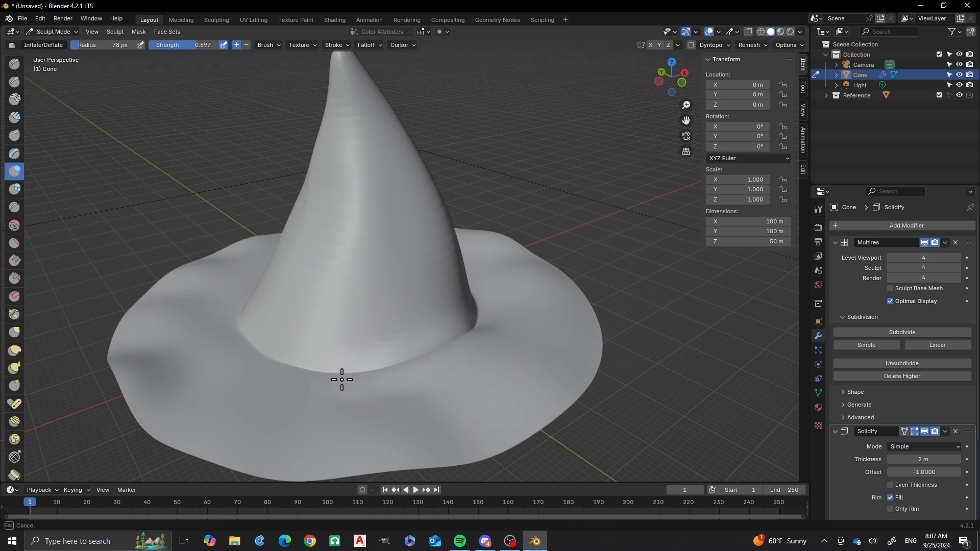
drag(341, 380, 484, 333)
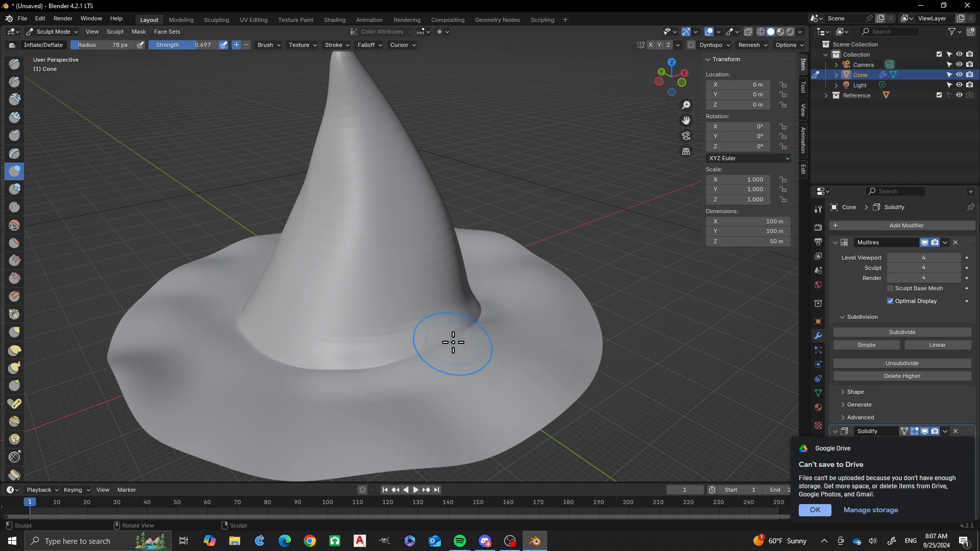
click(14, 226)
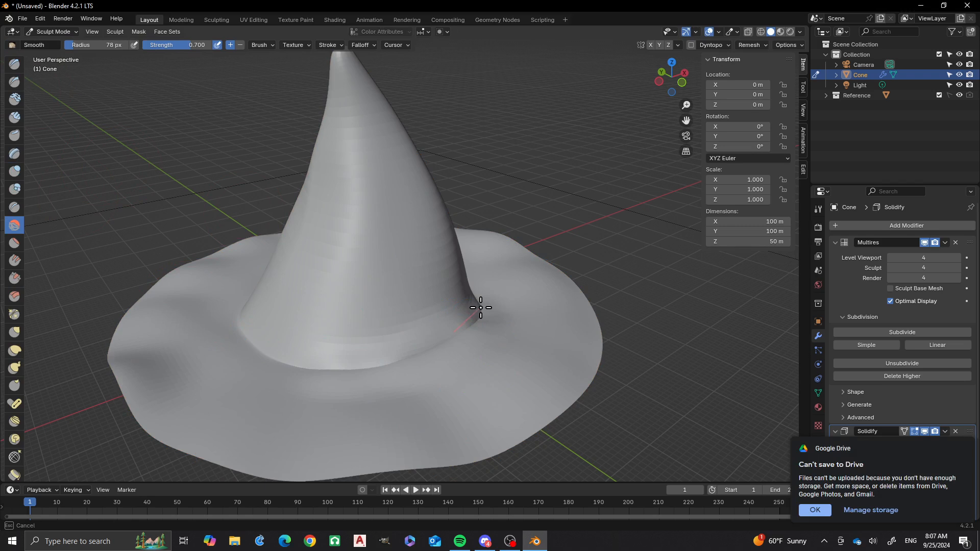
mouse_move(486, 297)
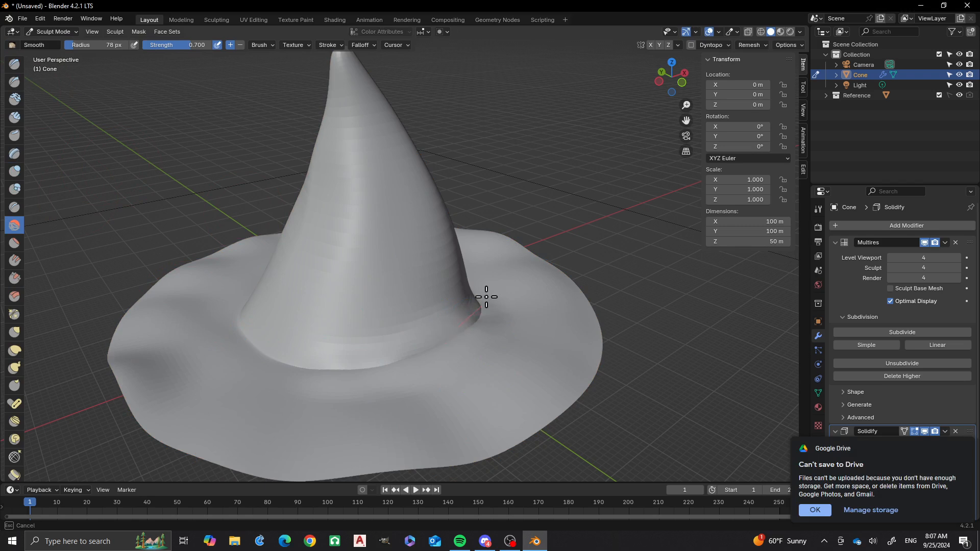
drag(486, 297, 315, 367)
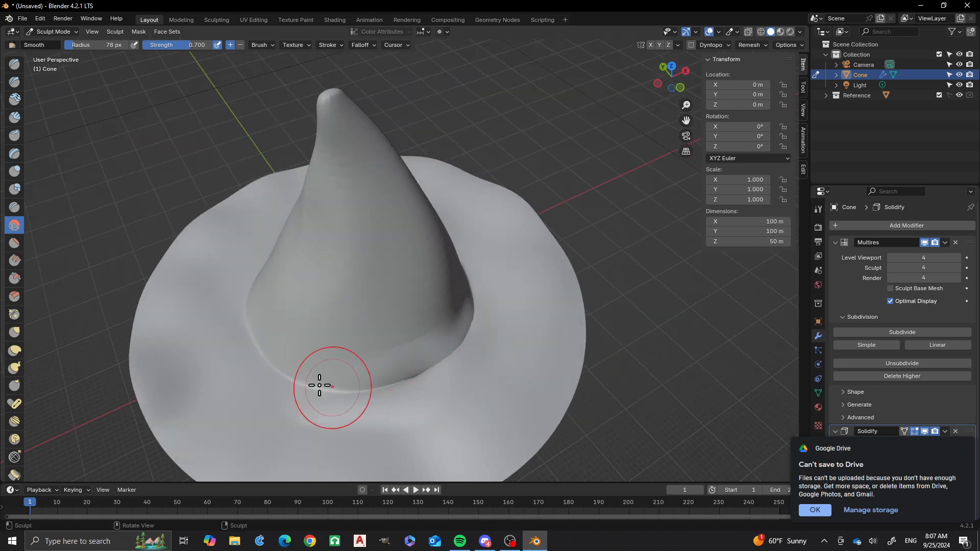
drag(331, 385, 315, 339)
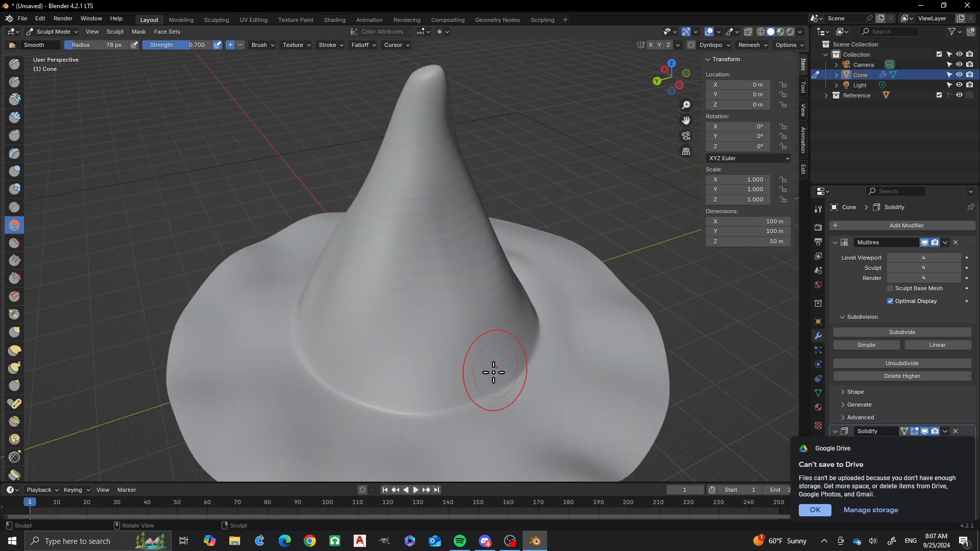
drag(494, 371, 402, 383)
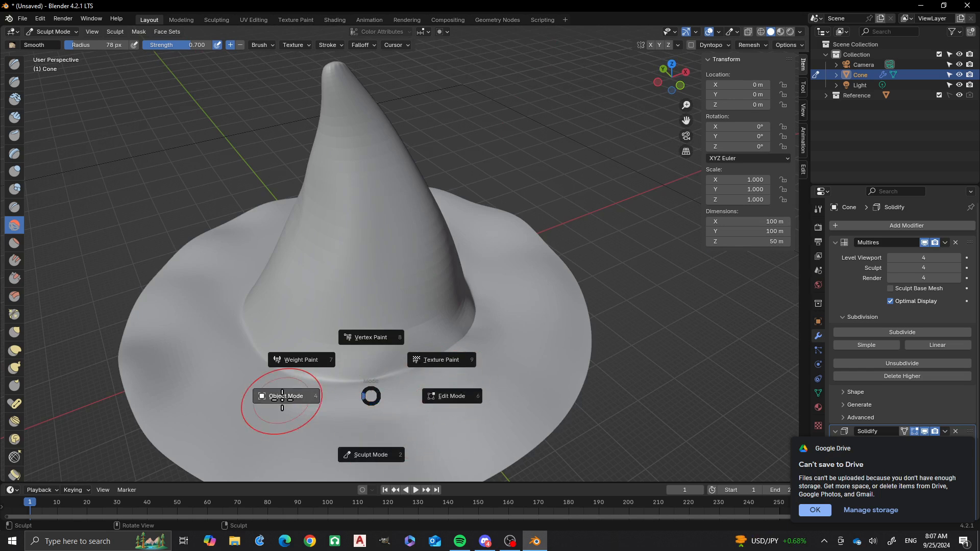
Step: Return the hat to Object Mode and look it over from the side
click(286, 396)
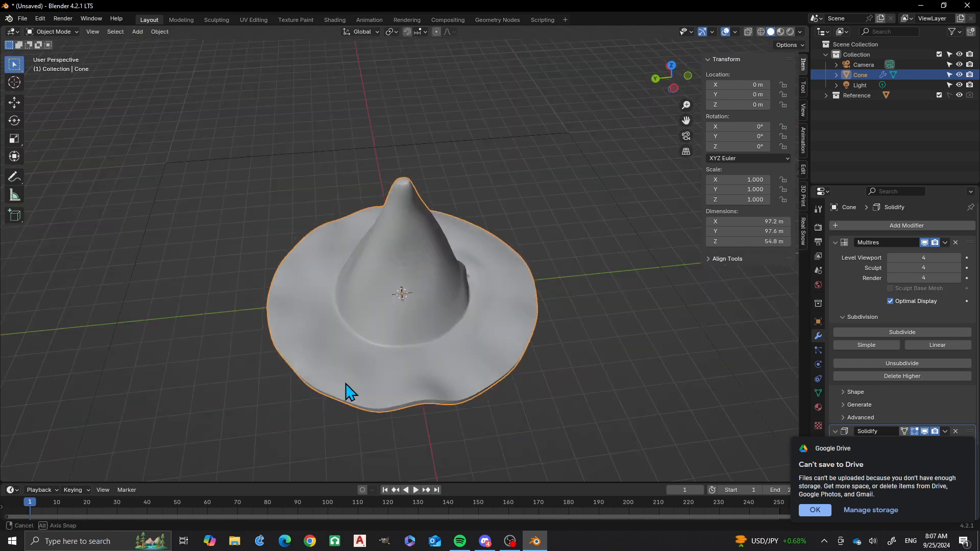
drag(350, 391, 459, 353)
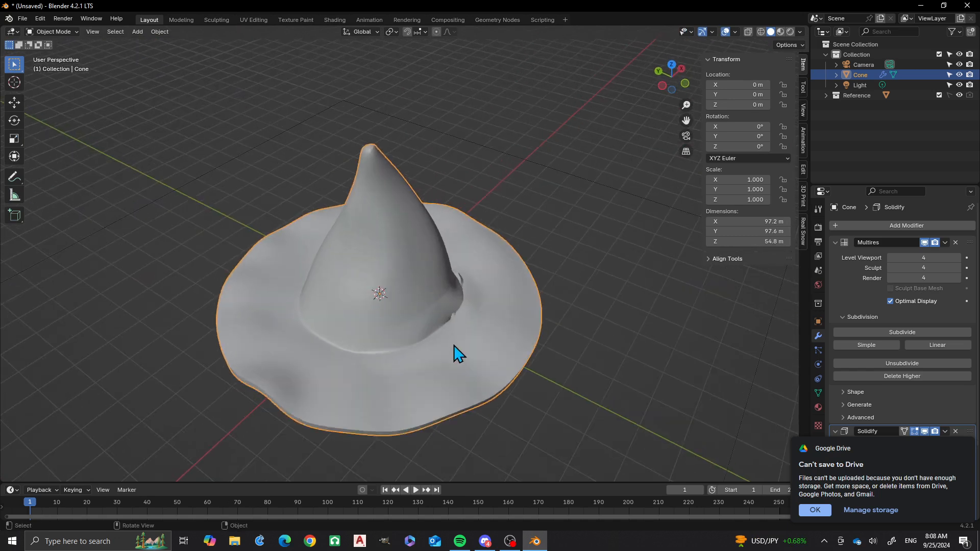
key(tab)
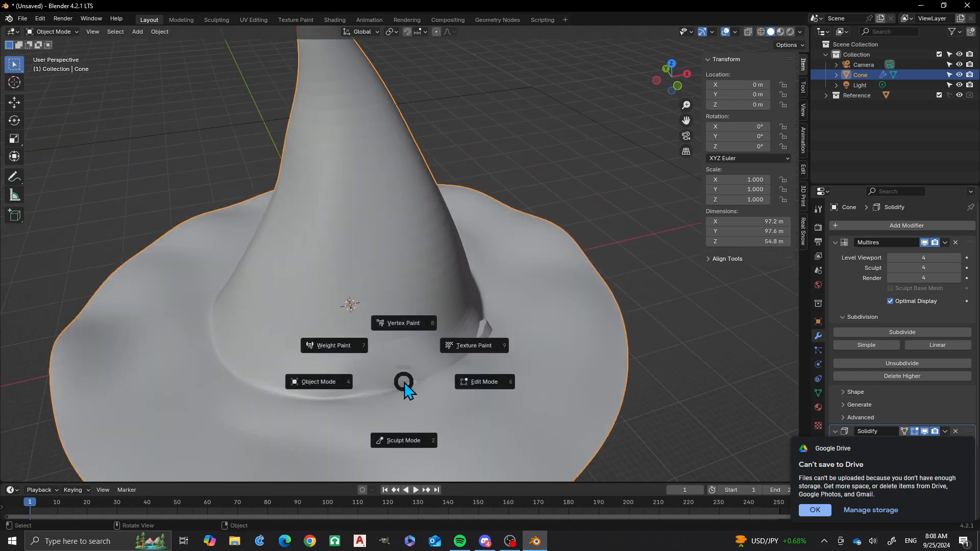
Step: Back in Sculpt Mode, smooth the rough area around the cone base from above
click(403, 440)
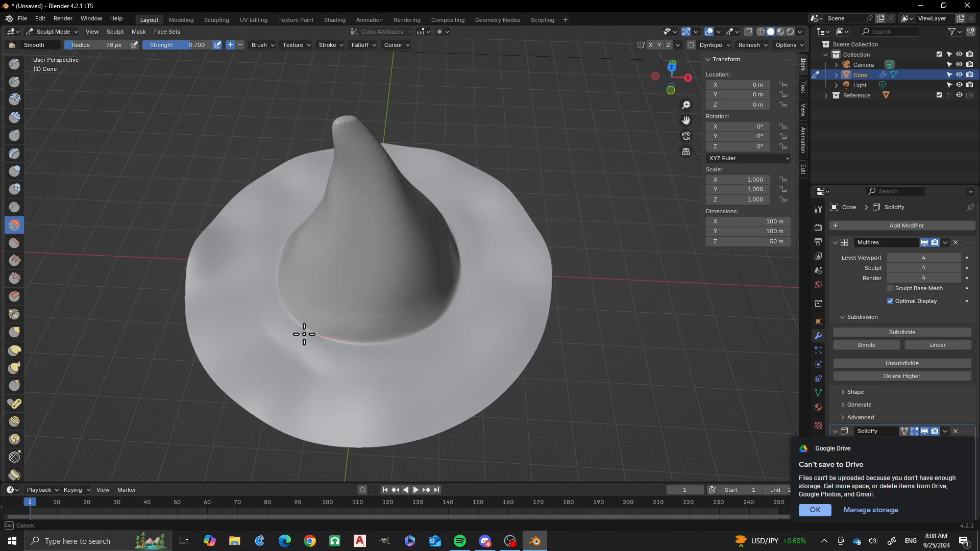
drag(304, 334, 415, 329)
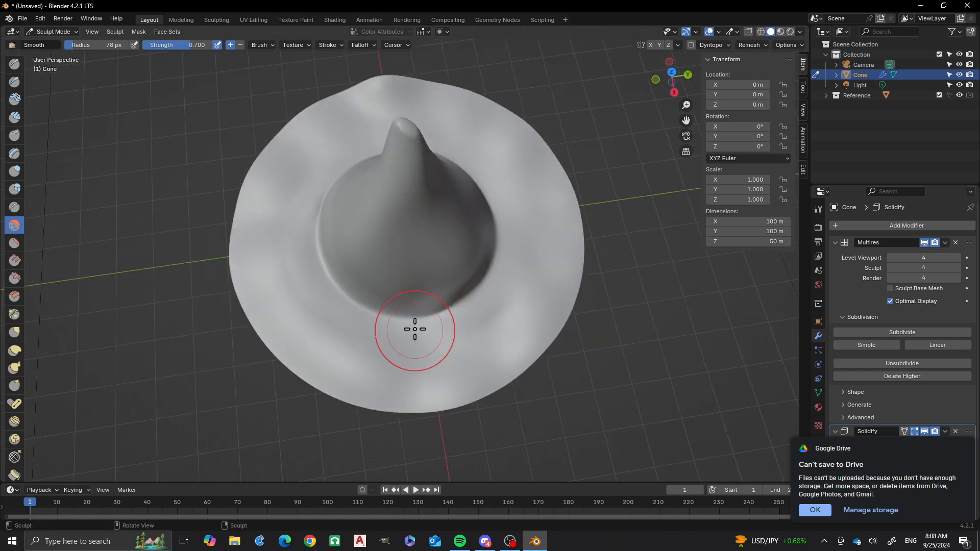
drag(414, 330, 497, 262)
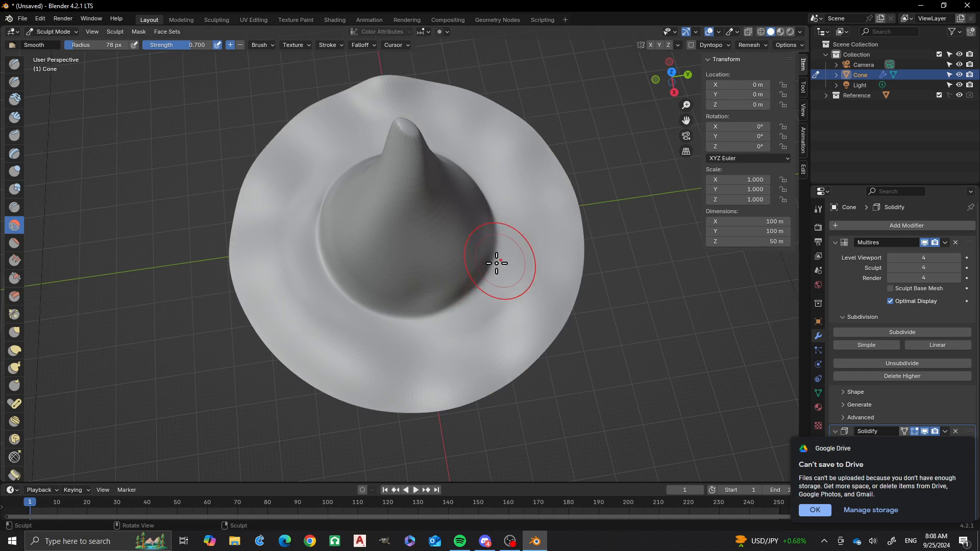
key(Tab)
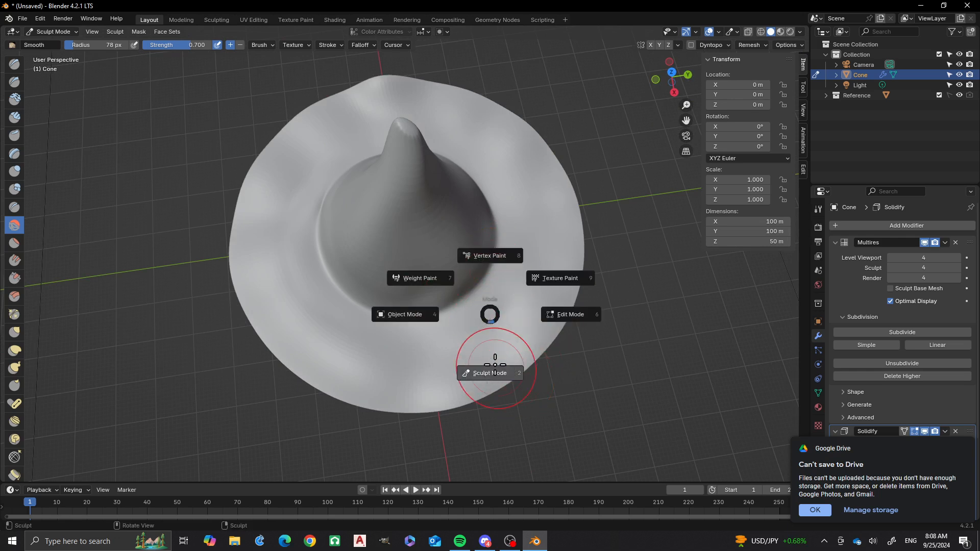
Step: Switch to Object Mode and view the whole smoothed hat from the side
click(404, 314)
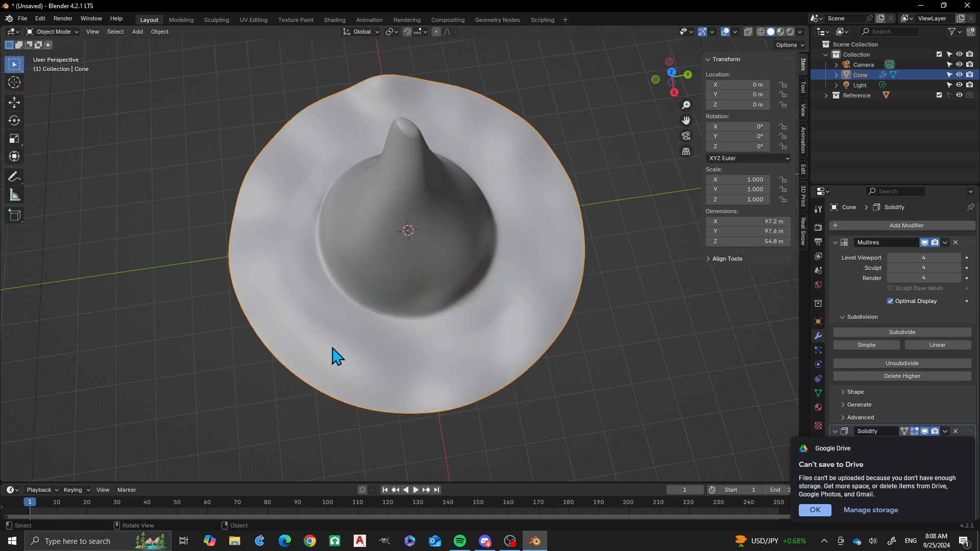
drag(338, 356, 660, 298)
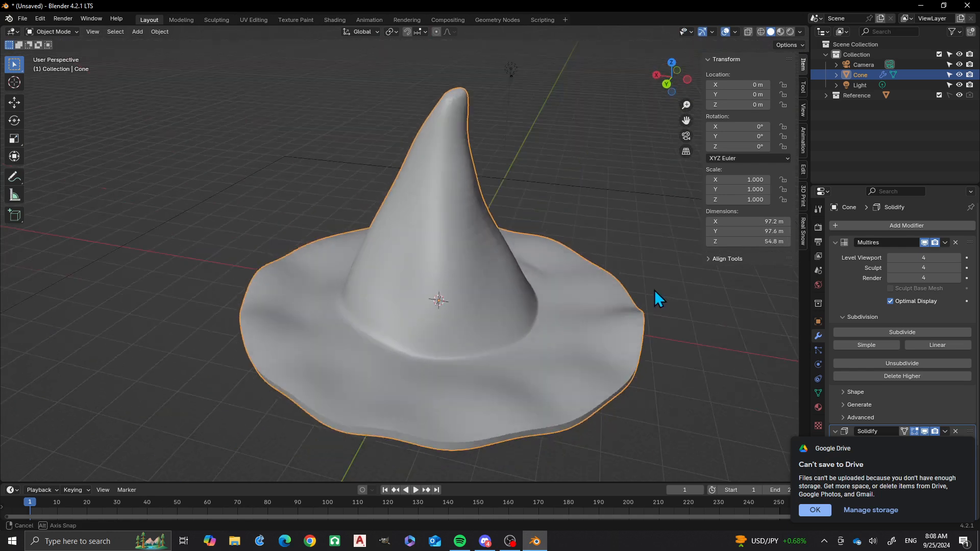
drag(656, 299, 525, 350)
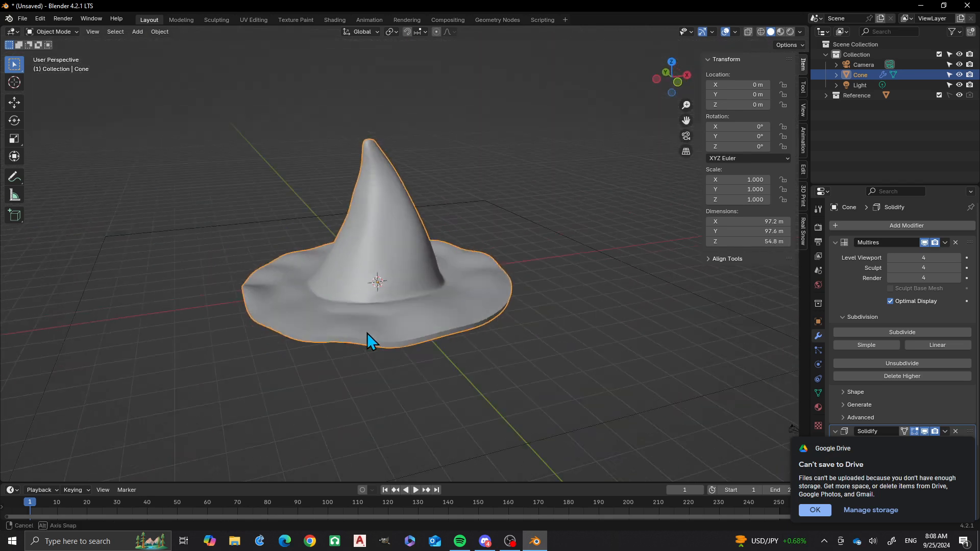
drag(372, 341, 460, 294)
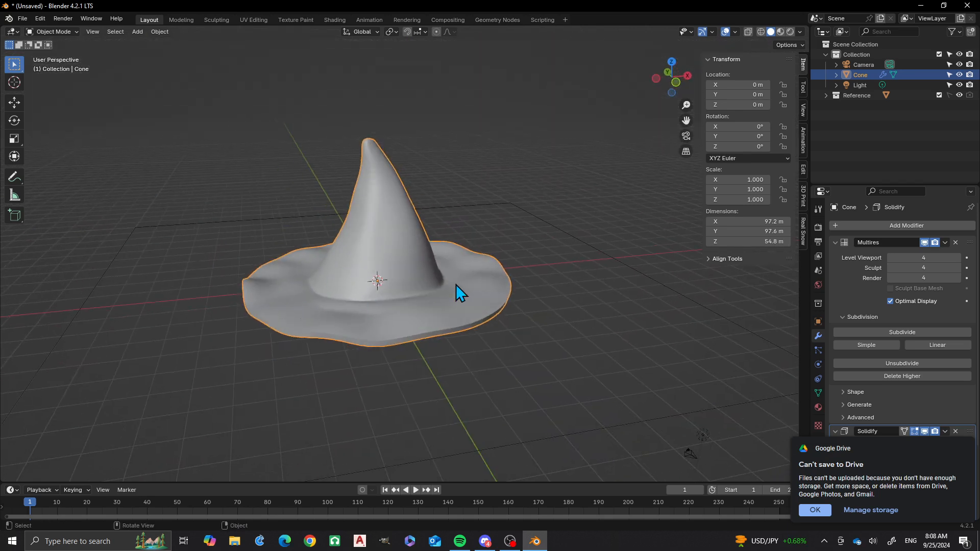
mouse_move(478, 316)
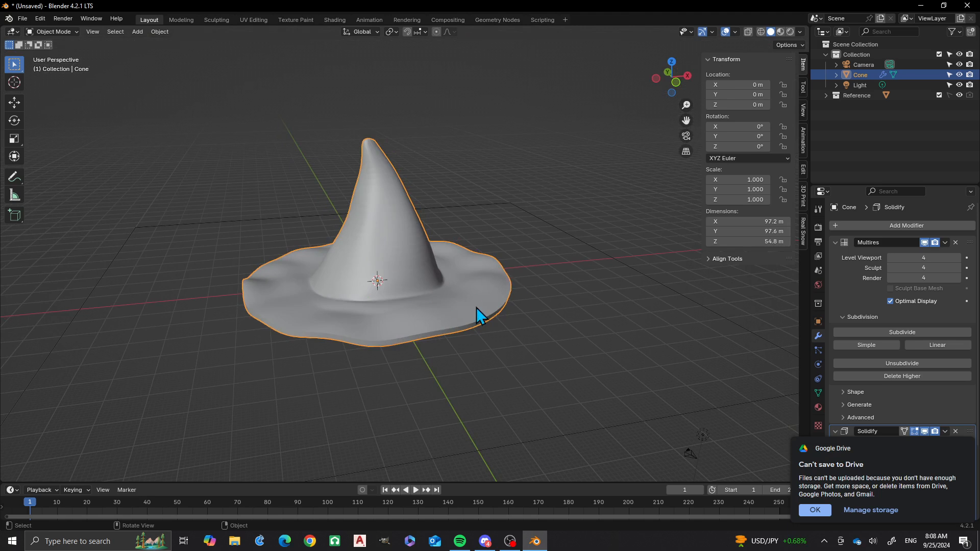
mouse_move(742, 452)
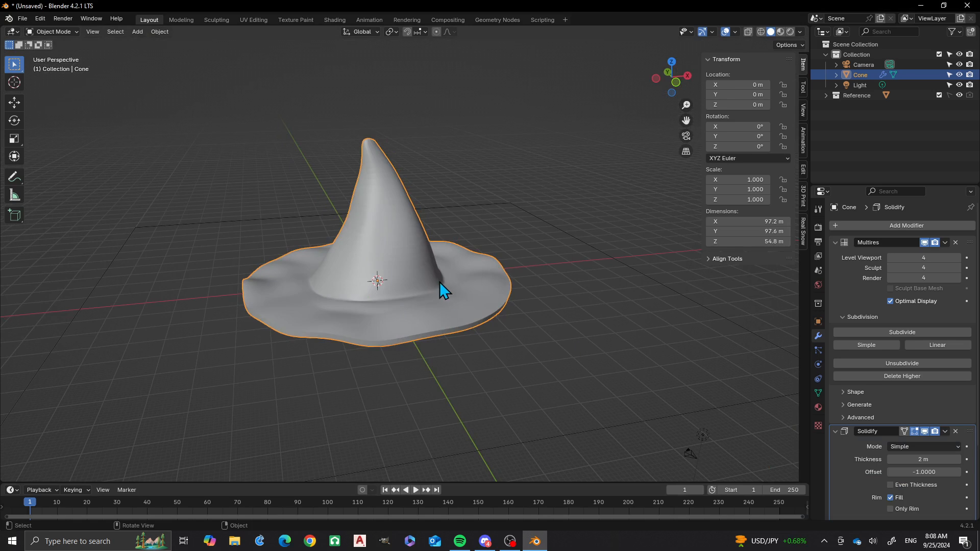
mouse_move(326, 228)
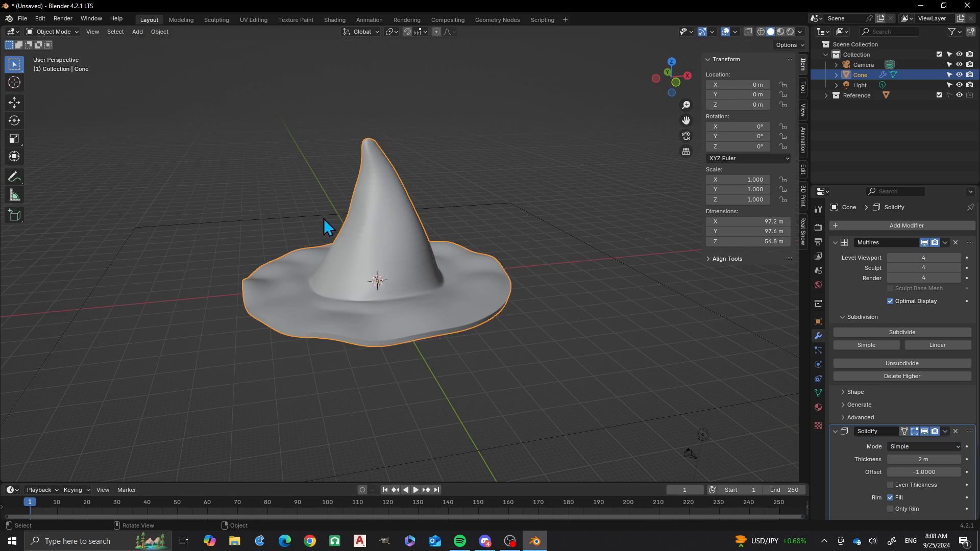
mouse_move(362, 311)
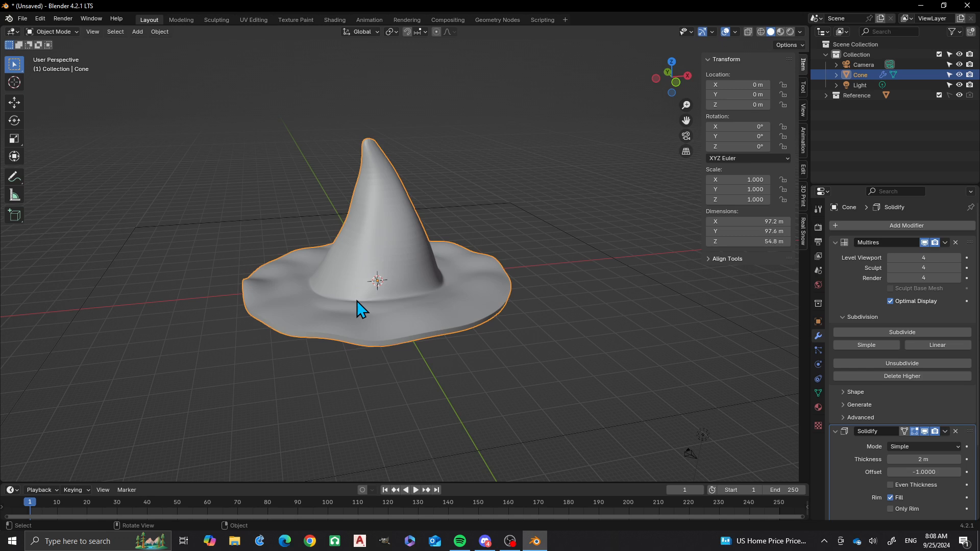
mouse_move(362, 300)
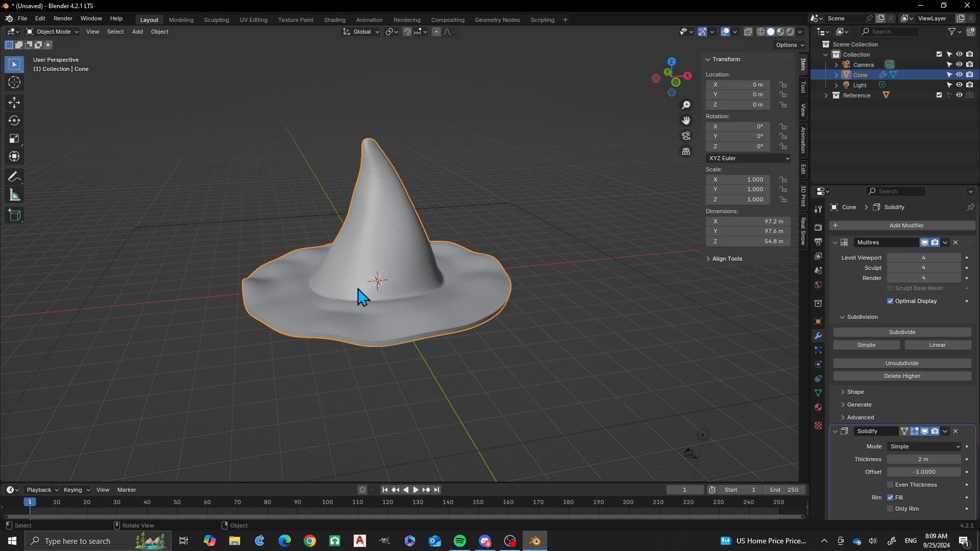
mouse_move(312, 320)
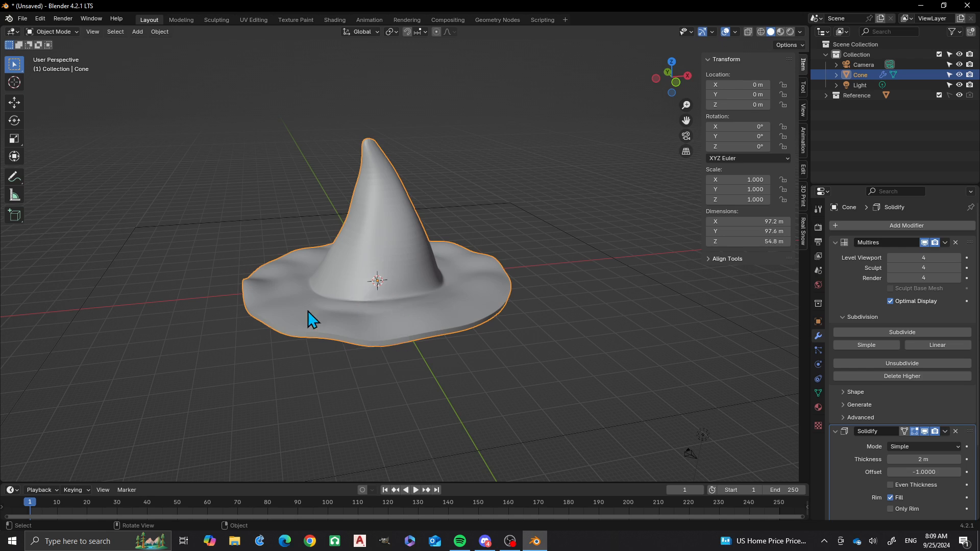
mouse_move(310, 292)
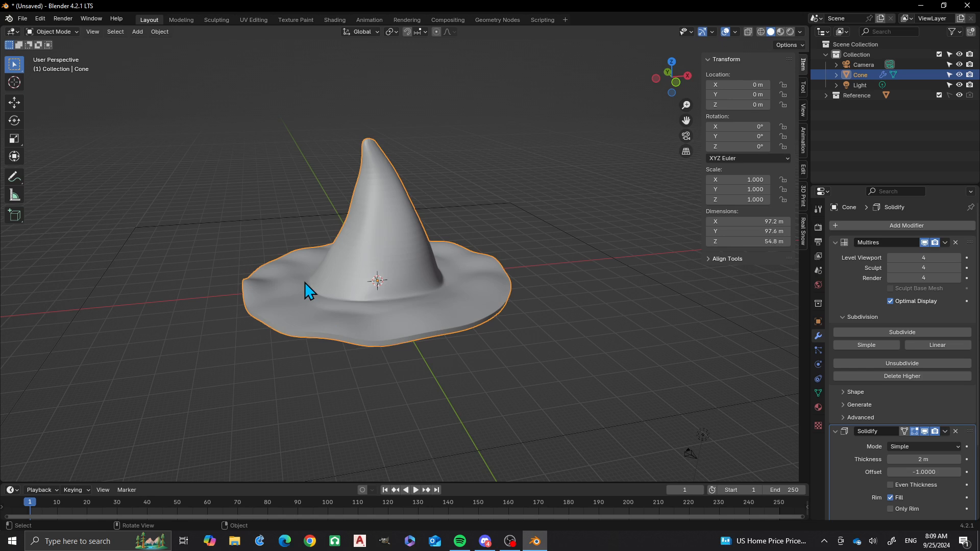